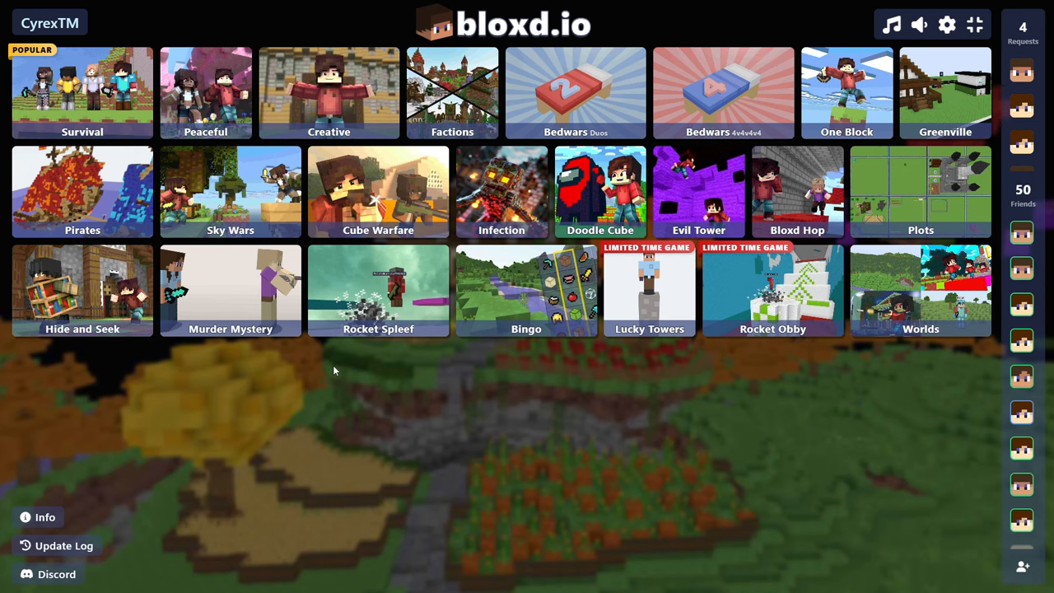
mouse_move(285, 373)
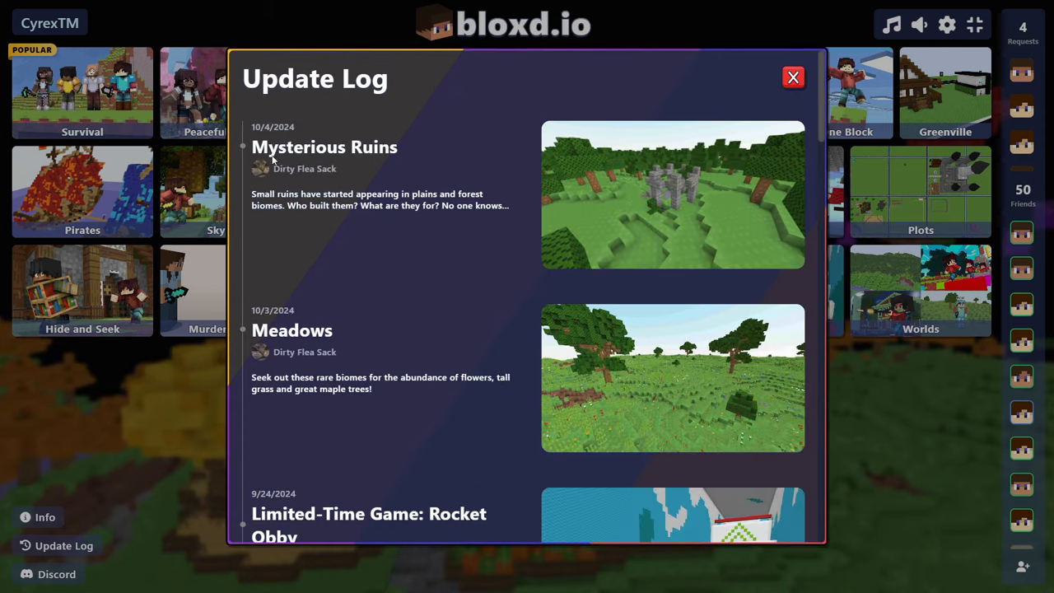
mouse_move(674, 169)
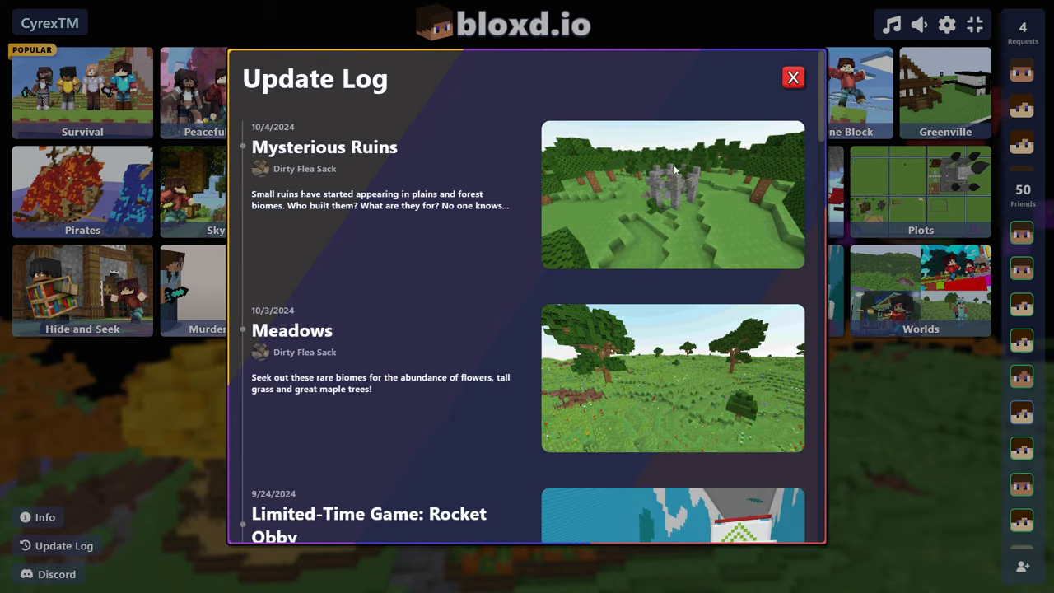
- Dismiss the update notes and rejoin Creative lobby 4
click(793, 77)
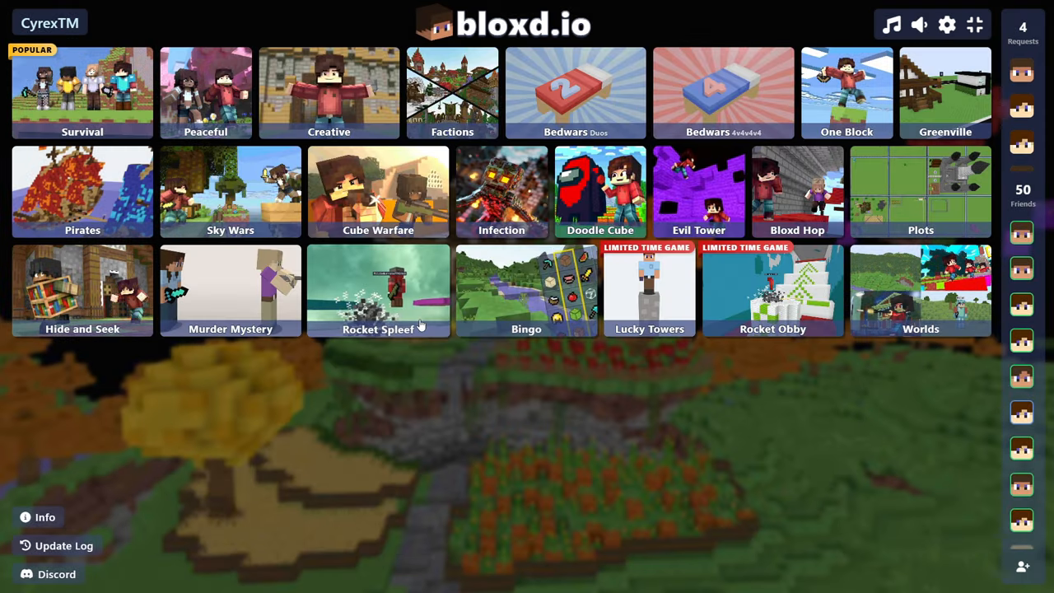
mouse_move(378, 206)
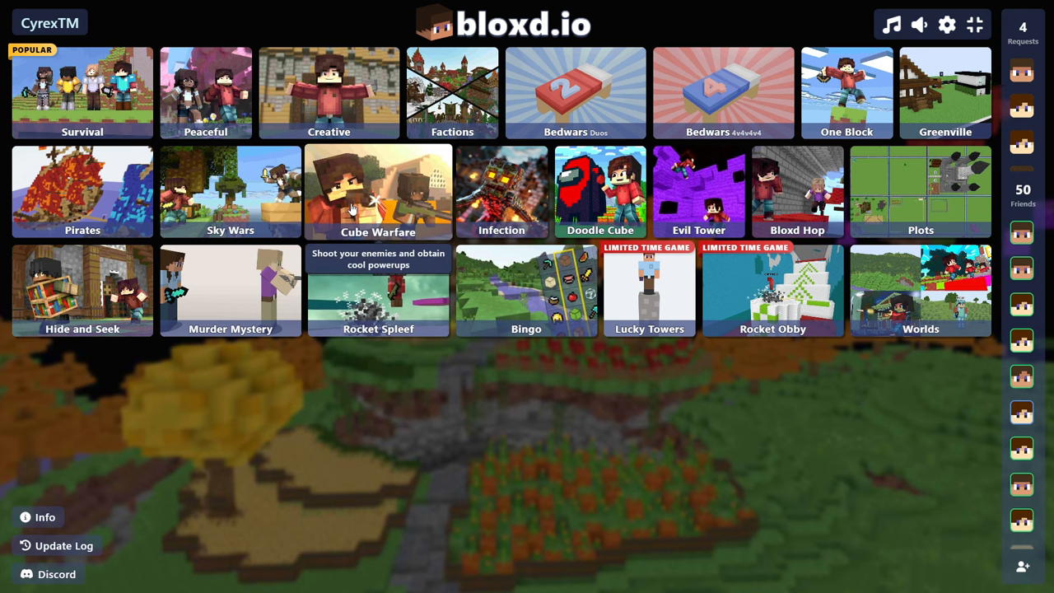
click(329, 92)
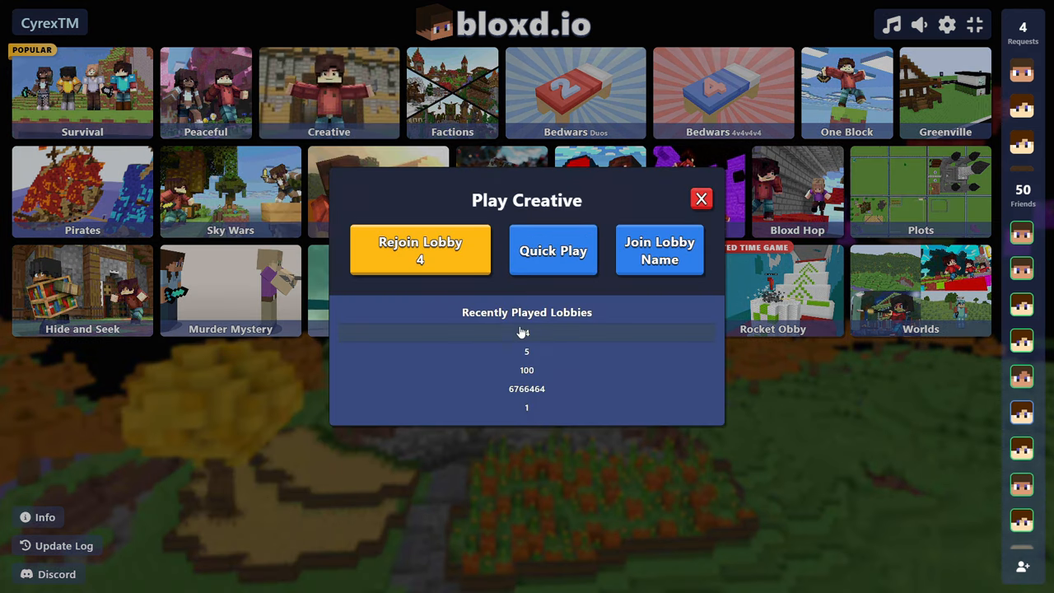
click(420, 250)
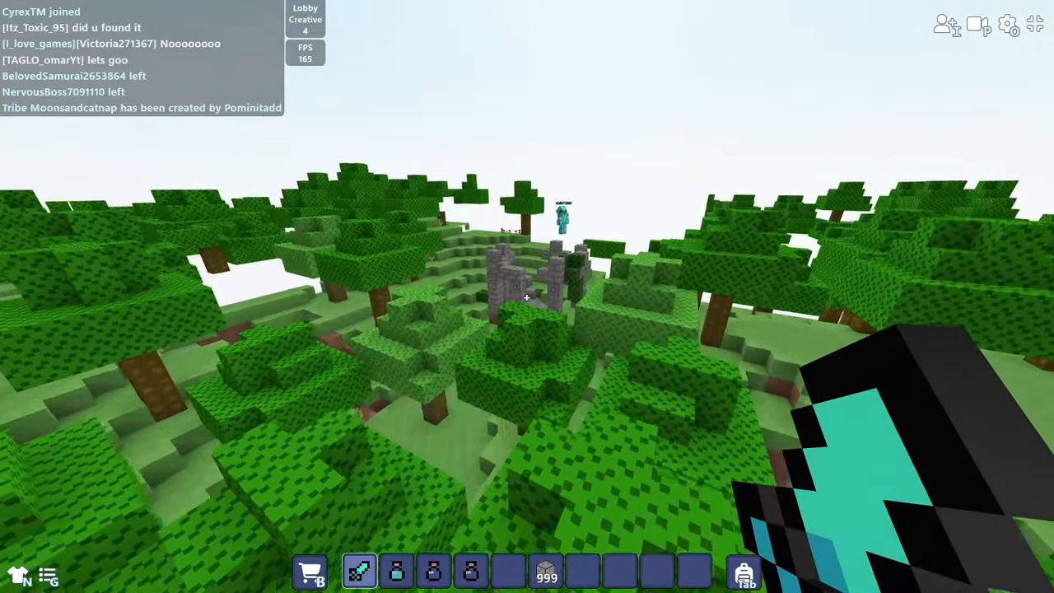
mouse_move(527, 297)
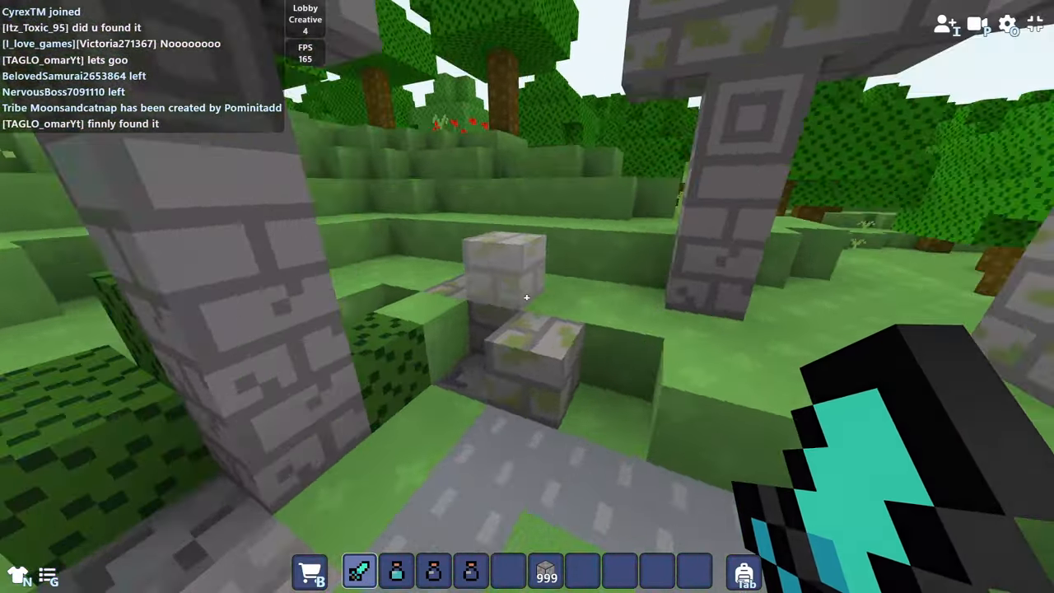
mouse_move(527, 296)
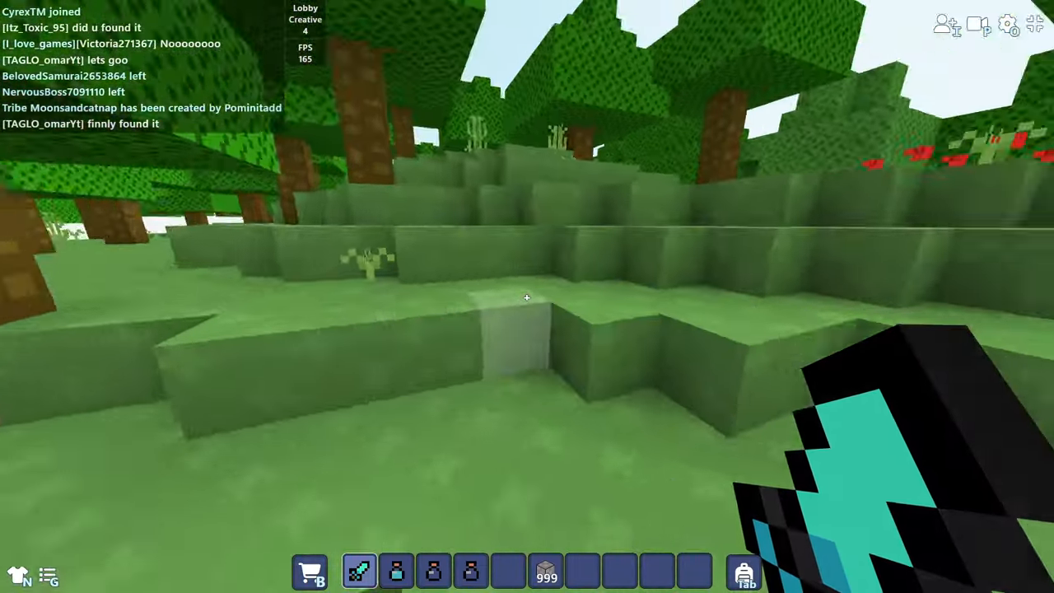
mouse_move(527, 297)
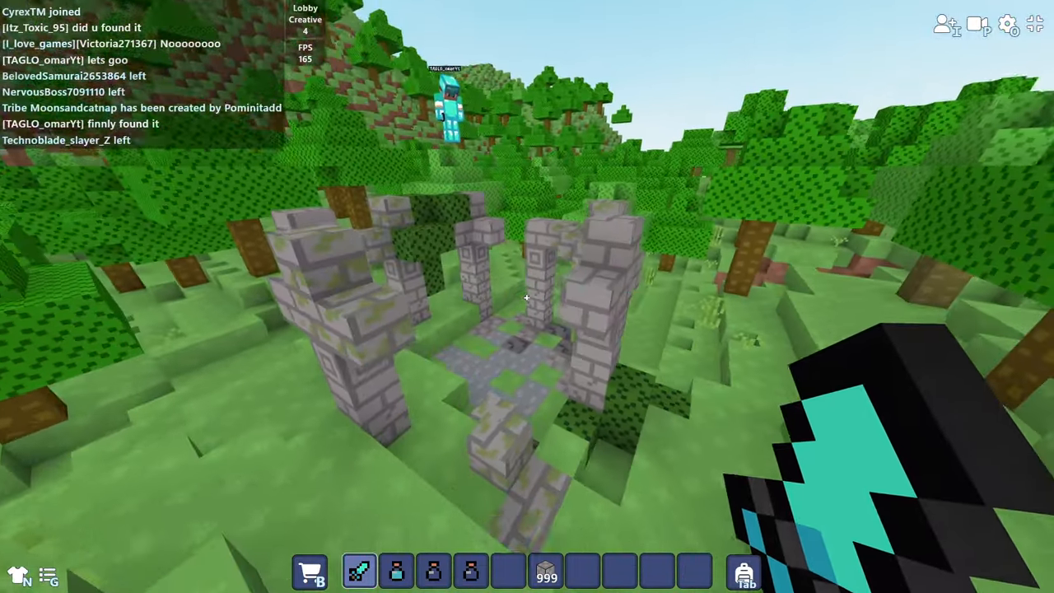
mouse_move(527, 297)
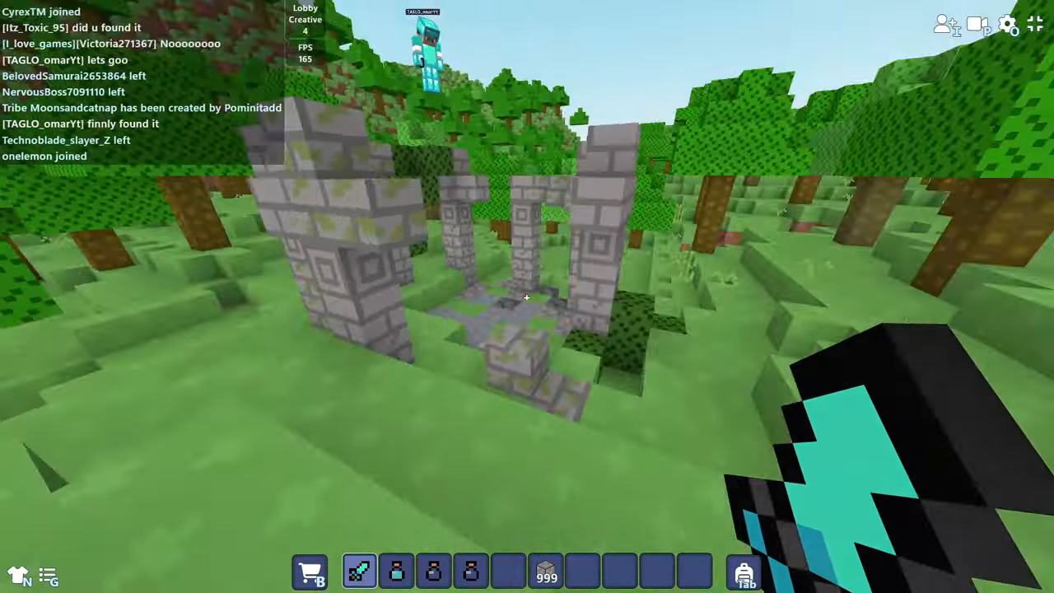
mouse_move(527, 296)
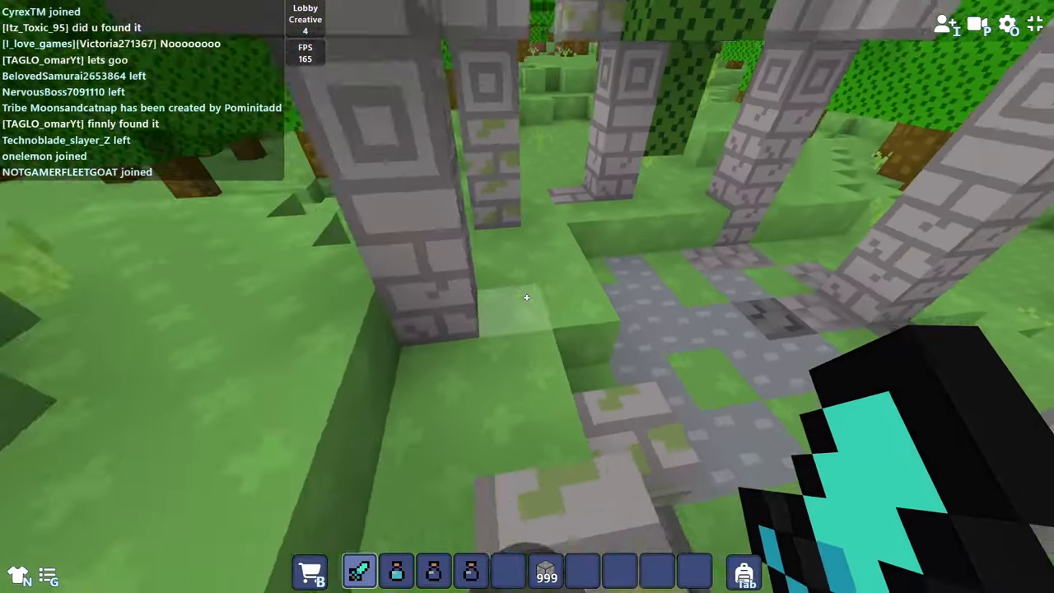
mouse_move(527, 297)
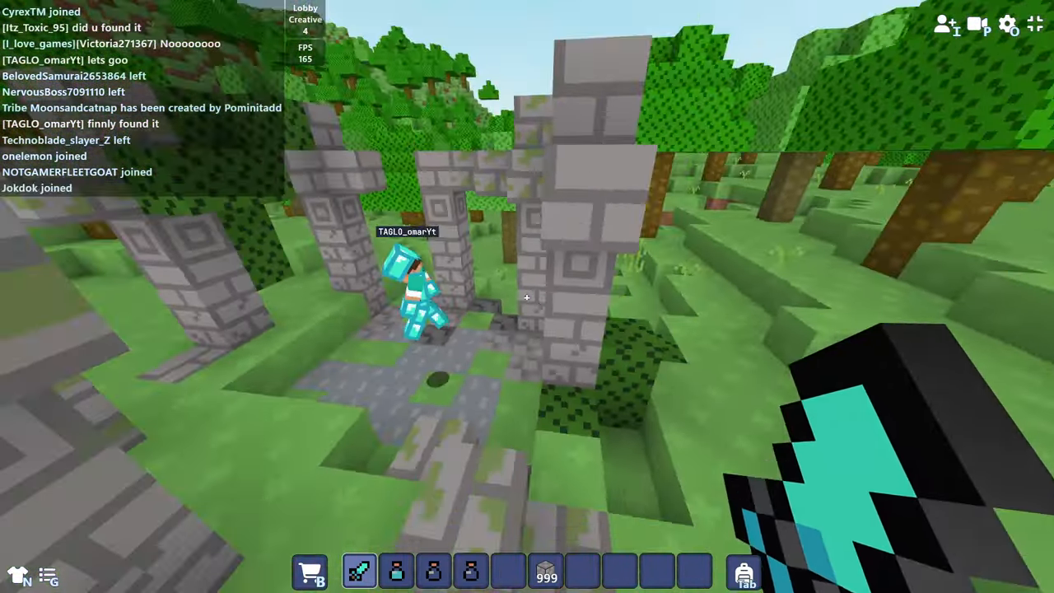
mouse_move(527, 296)
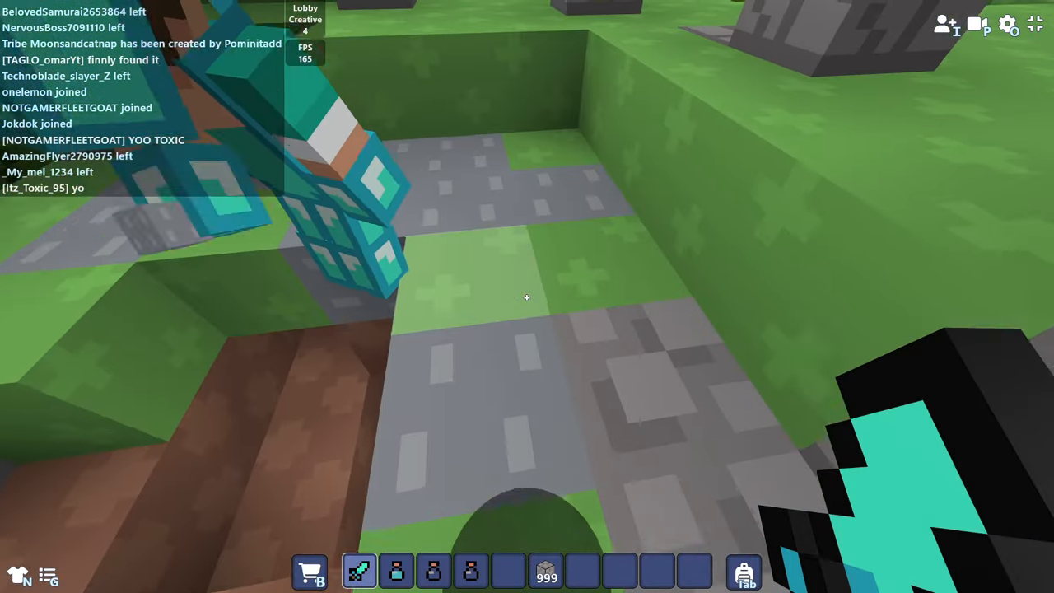
mouse_move(527, 297)
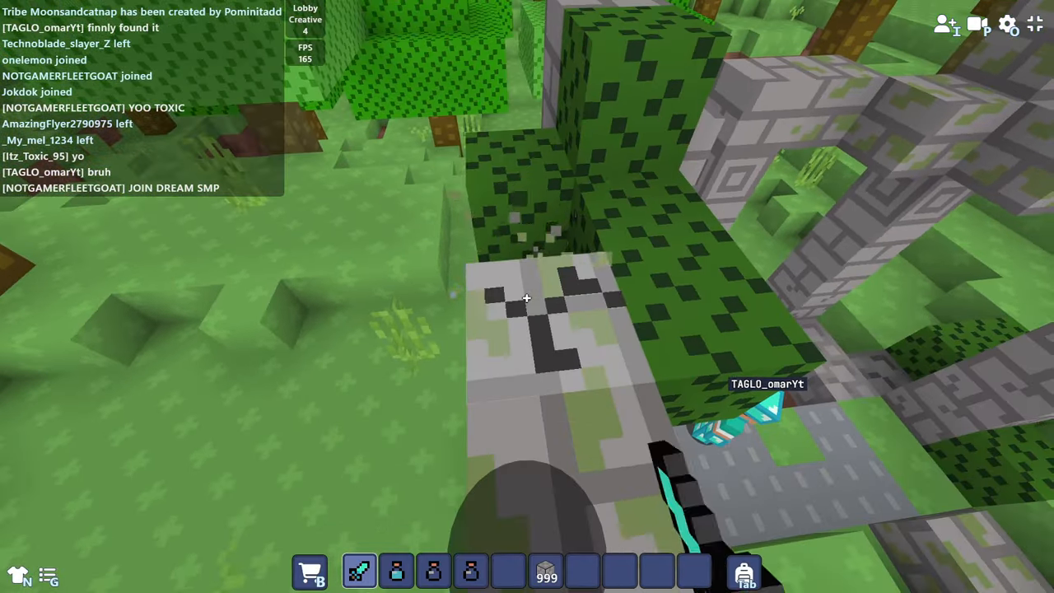
mouse_move(527, 296)
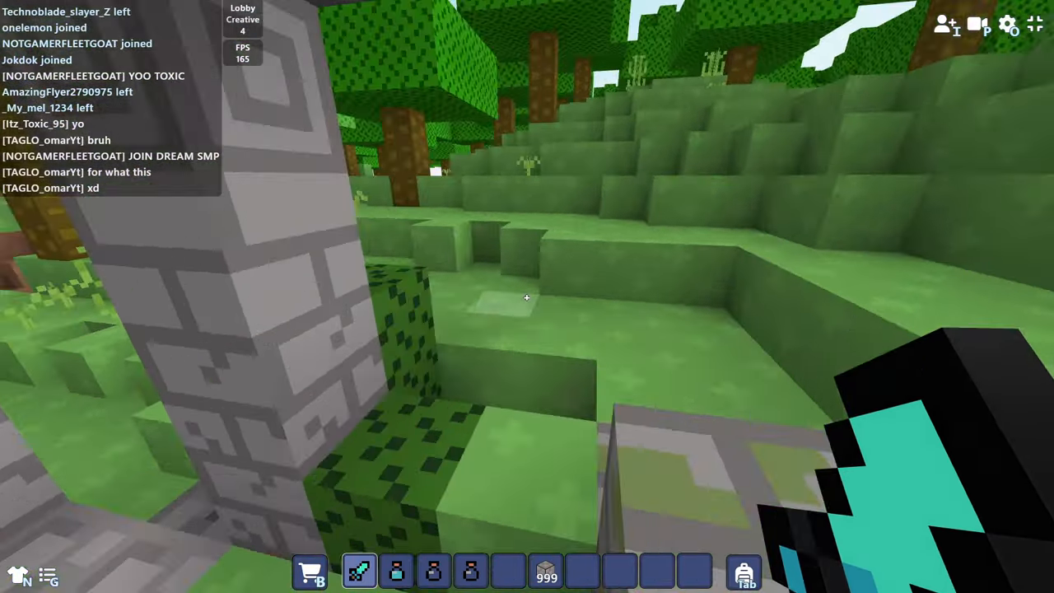
mouse_move(527, 297)
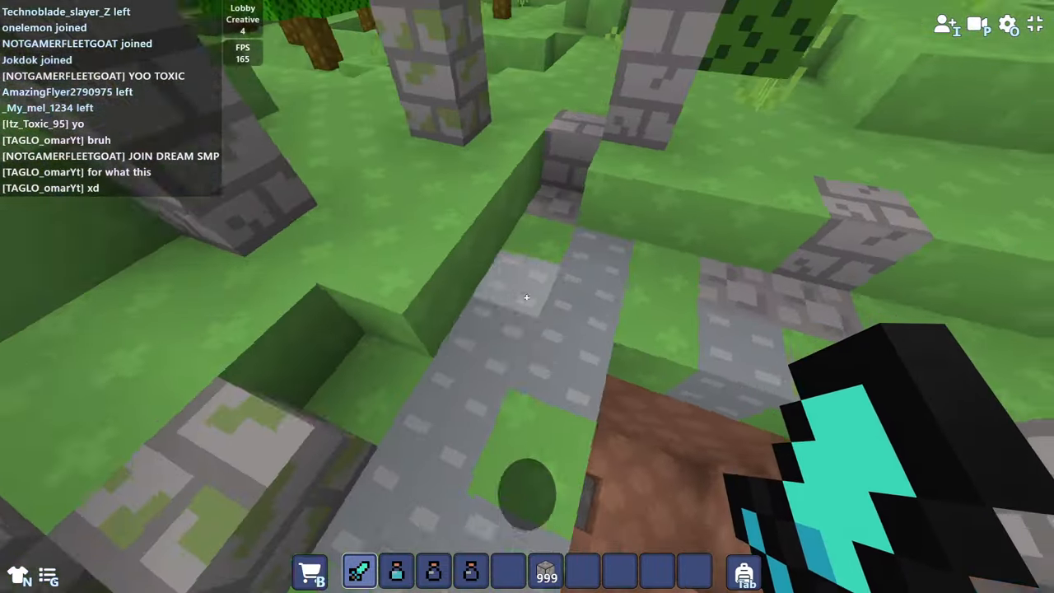
mouse_move(527, 296)
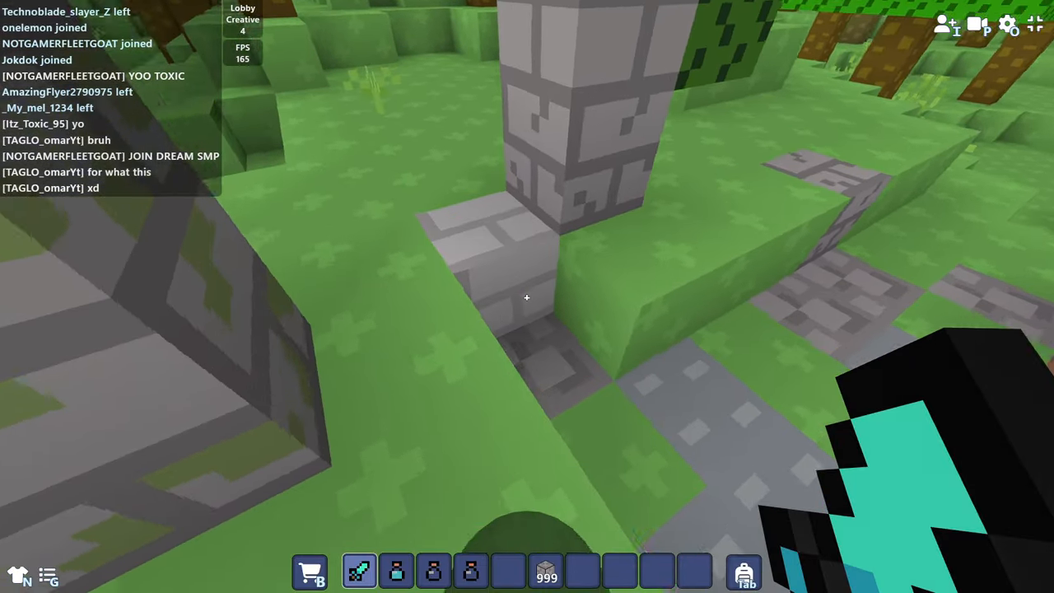
mouse_move(527, 296)
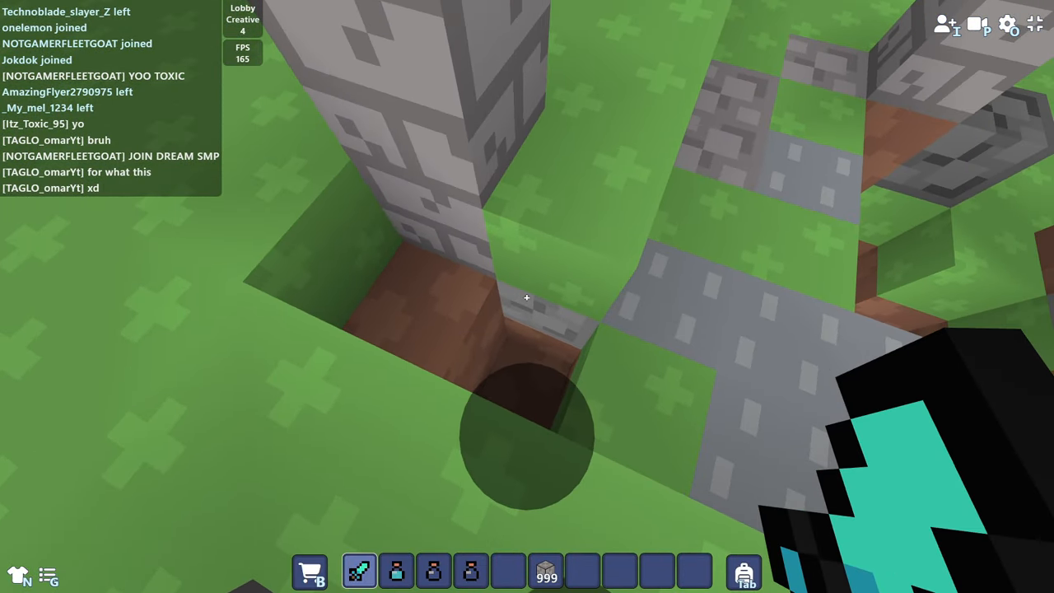
mouse_move(527, 296)
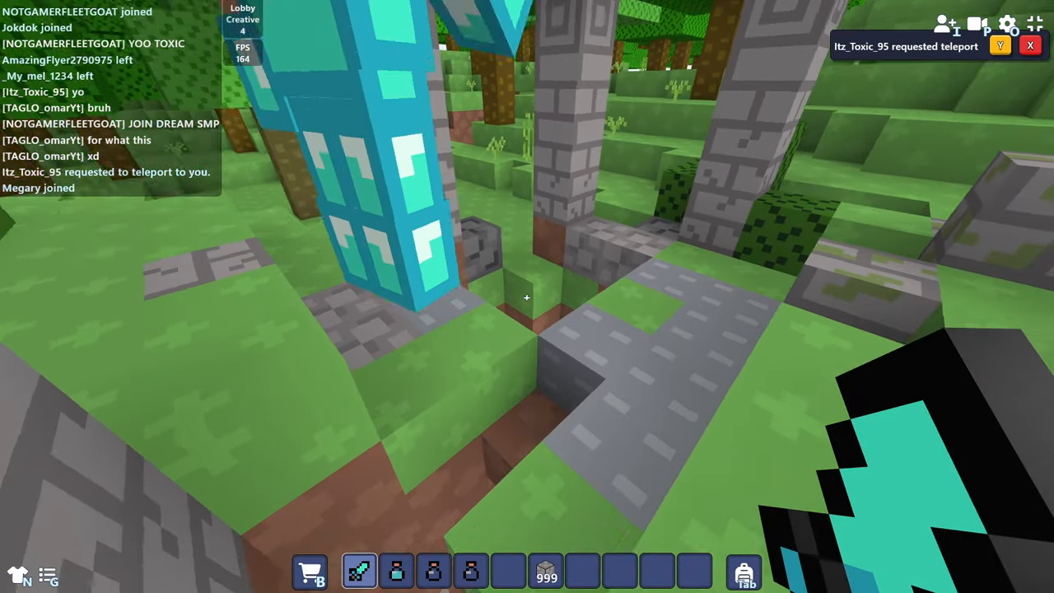
mouse_move(527, 297)
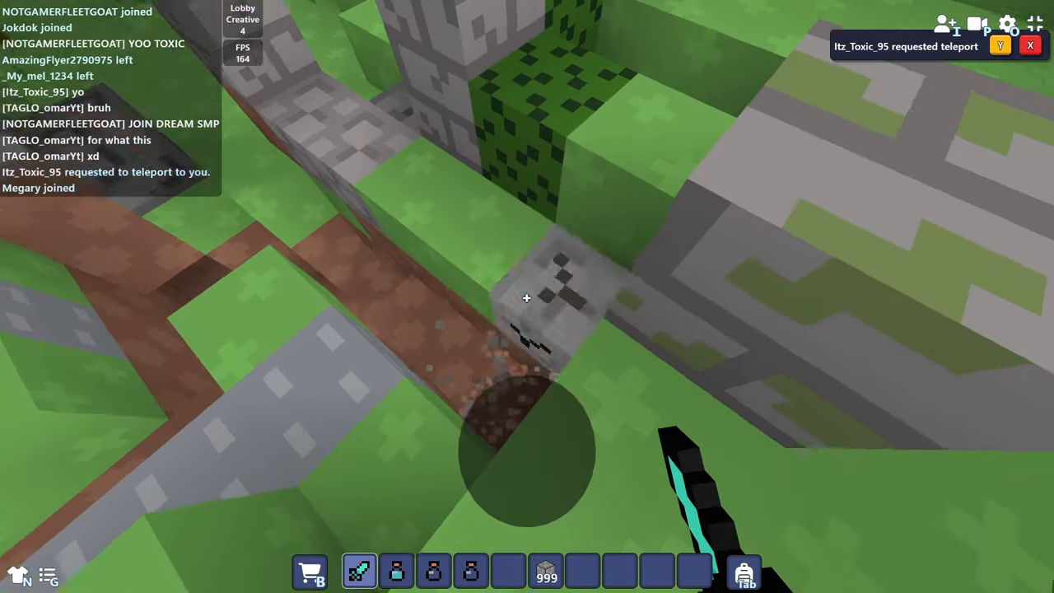
mouse_move(527, 297)
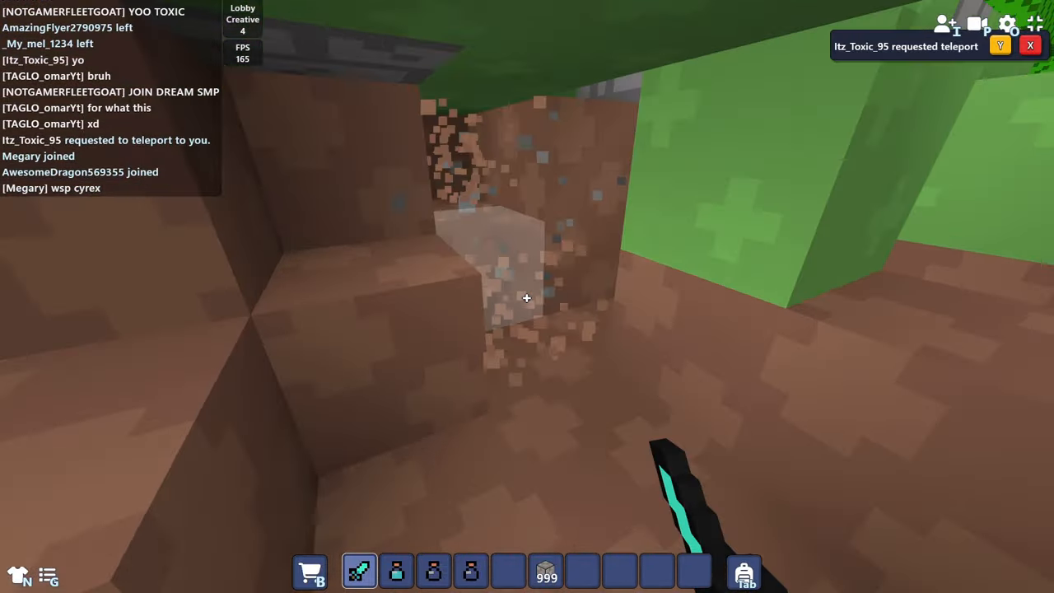
mouse_move(527, 296)
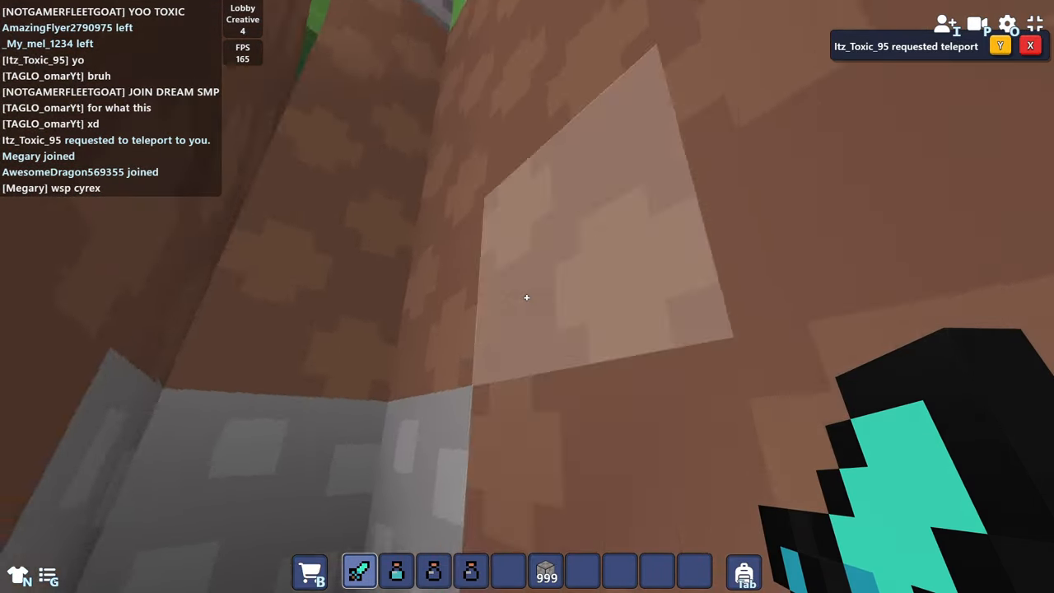
mouse_move(527, 297)
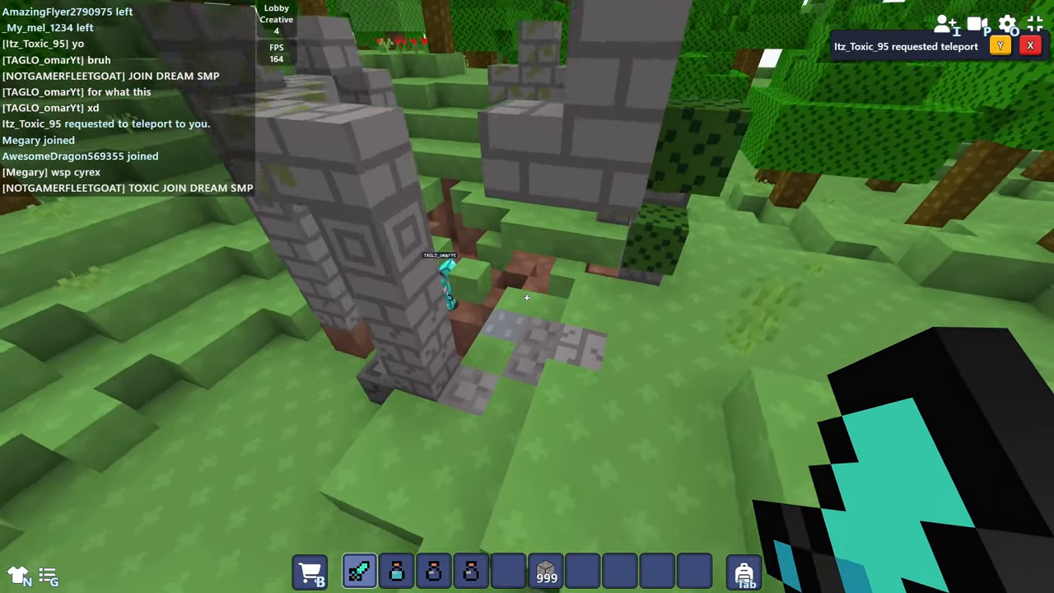
- Dig a block out of the ruin's buried staircase
click(1000, 45)
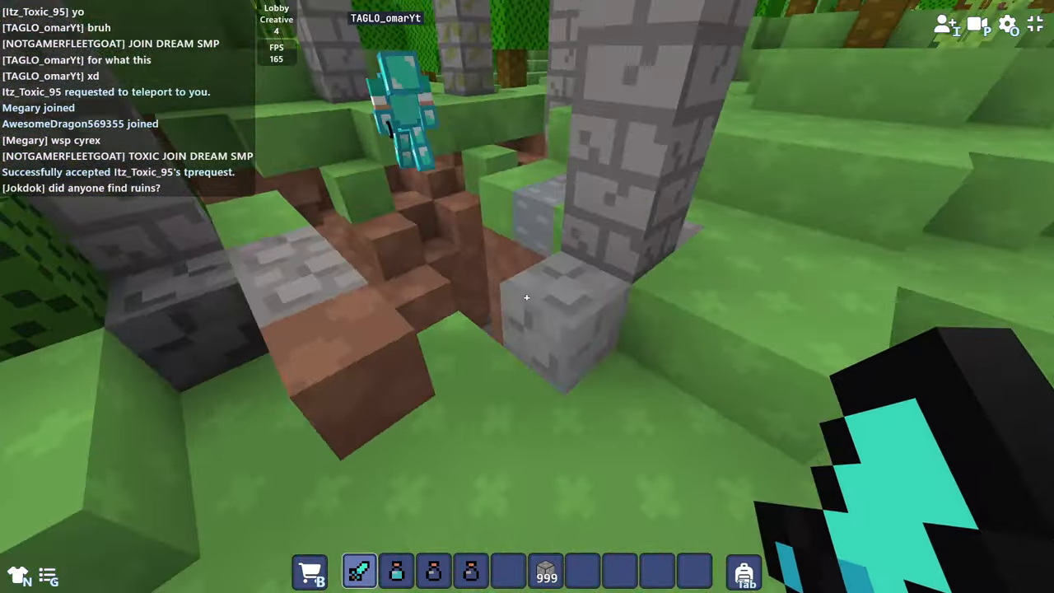
mouse_move(527, 296)
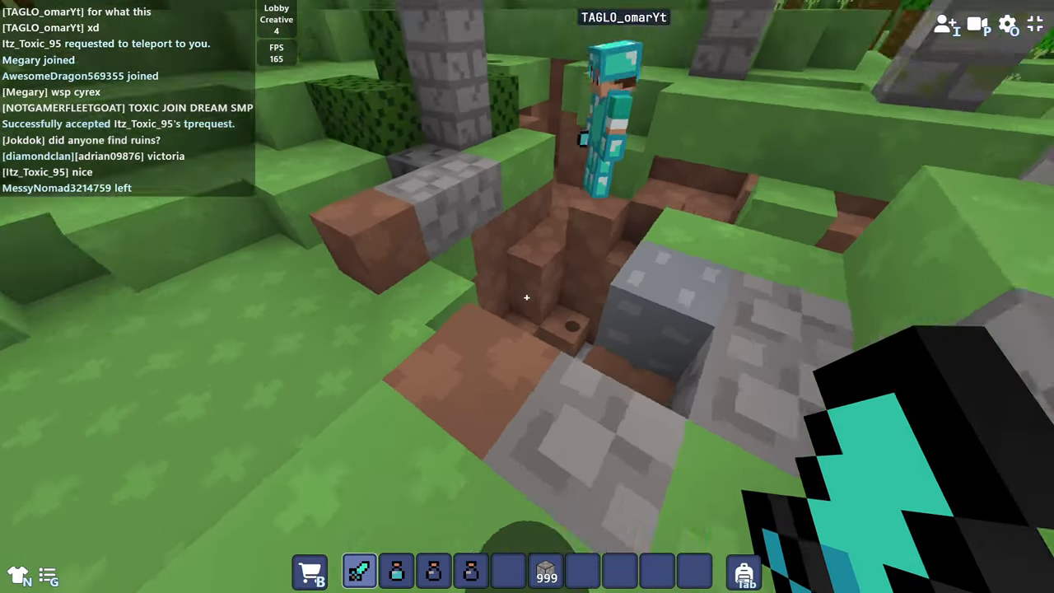
mouse_move(527, 296)
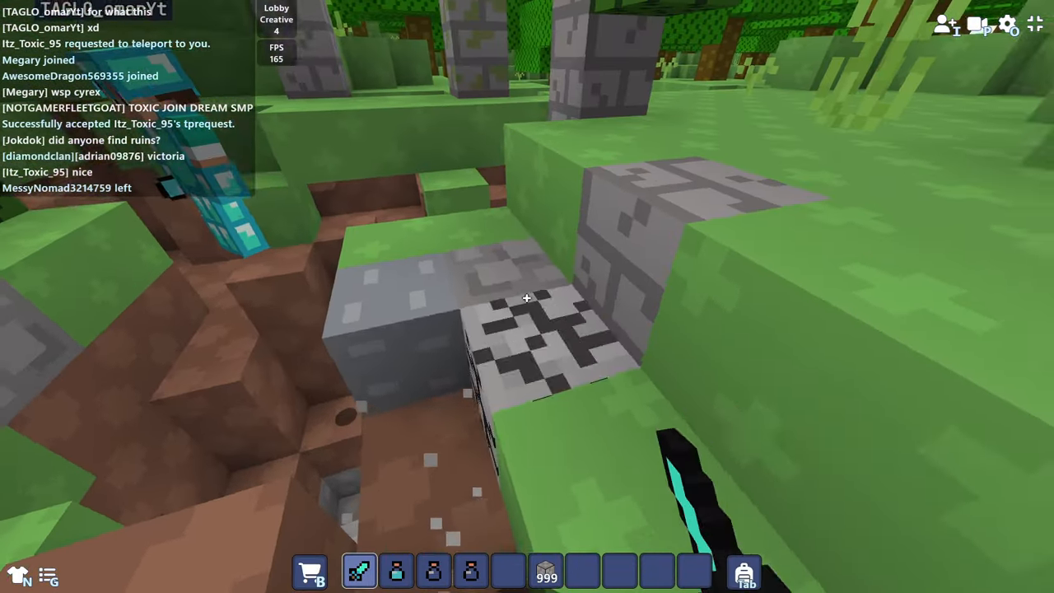
mouse_move(527, 296)
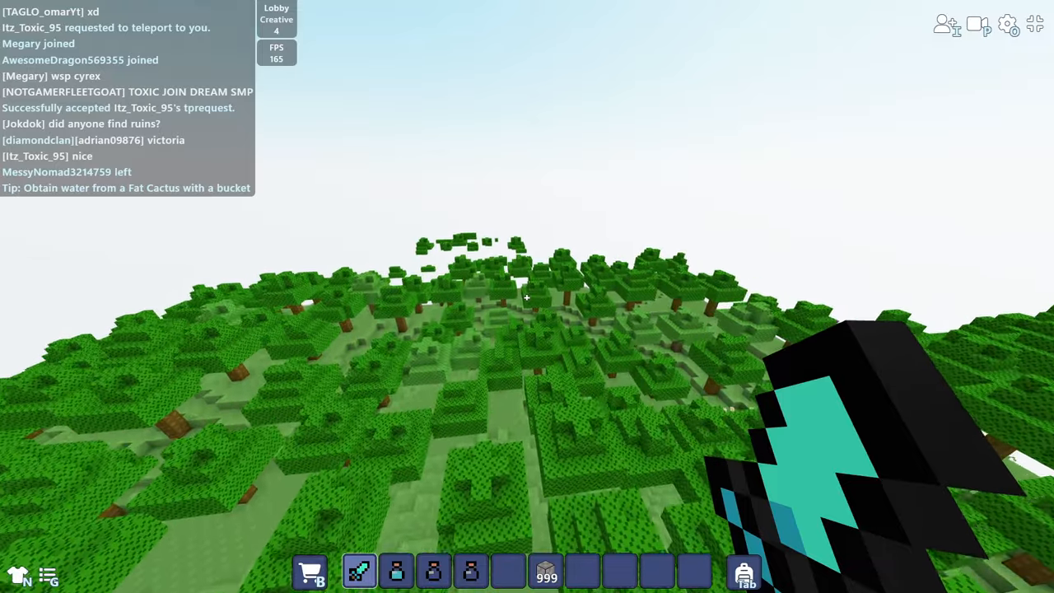
mouse_move(527, 296)
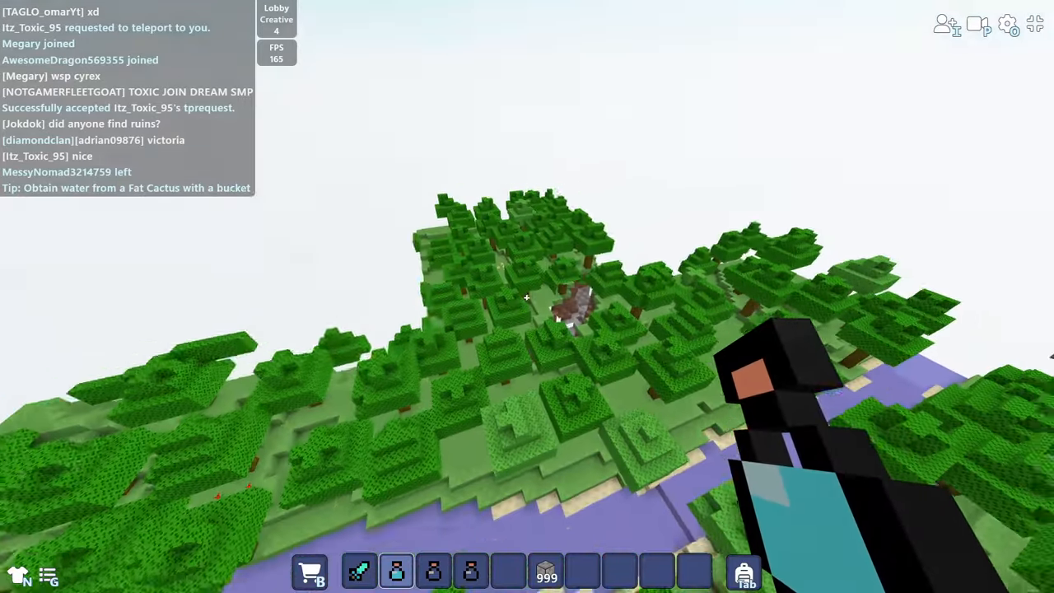
mouse_move(528, 296)
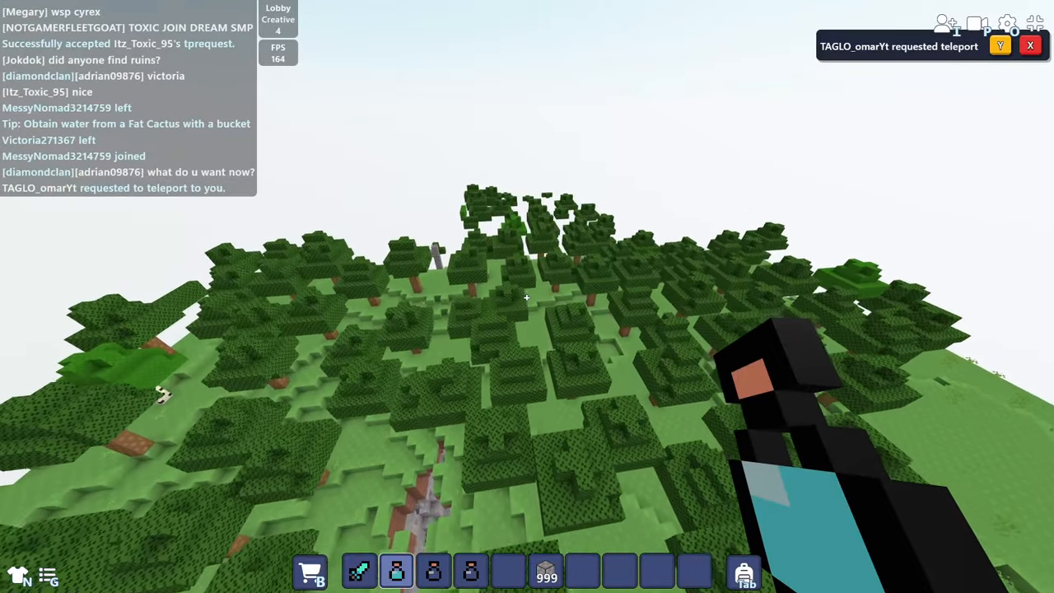
mouse_move(527, 296)
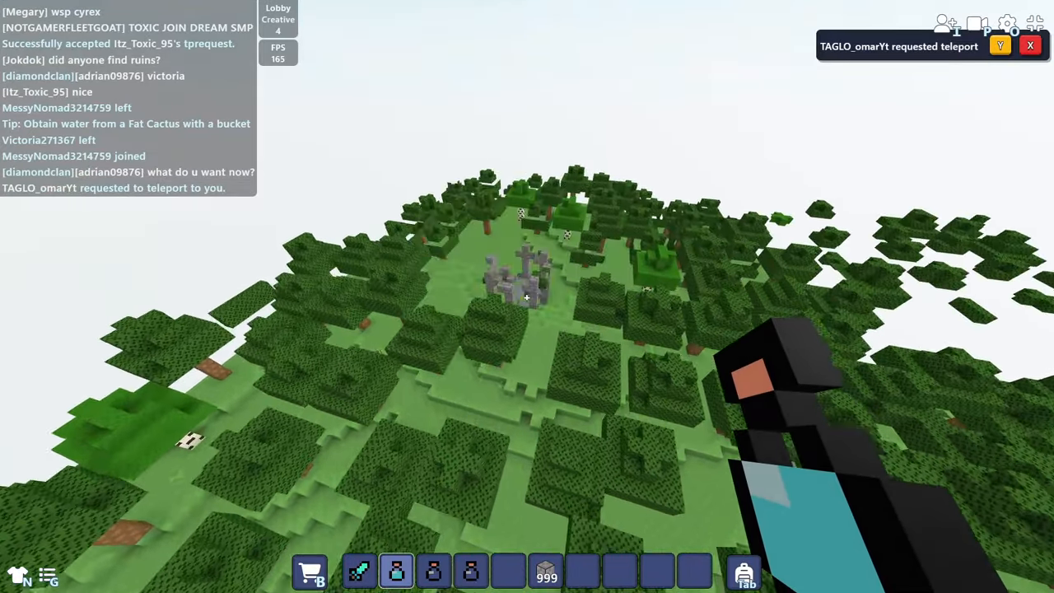
mouse_move(527, 296)
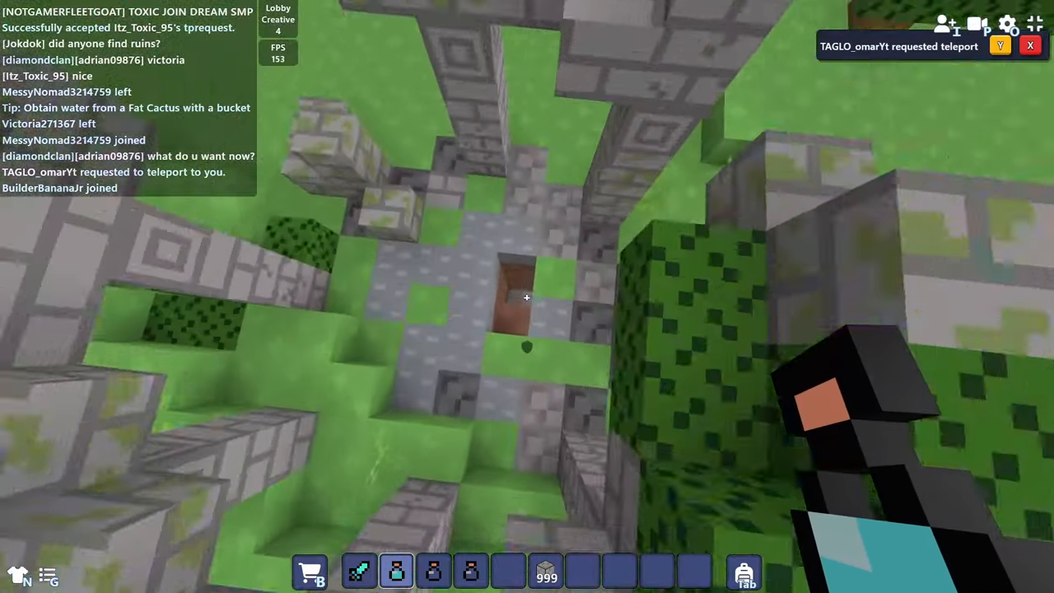
mouse_move(527, 297)
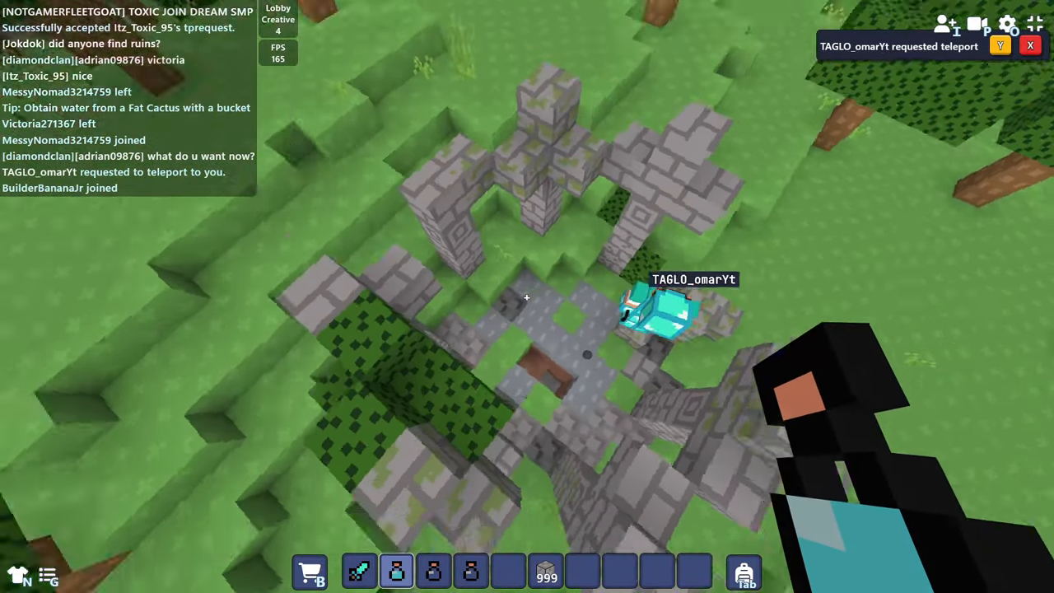
mouse_move(527, 297)
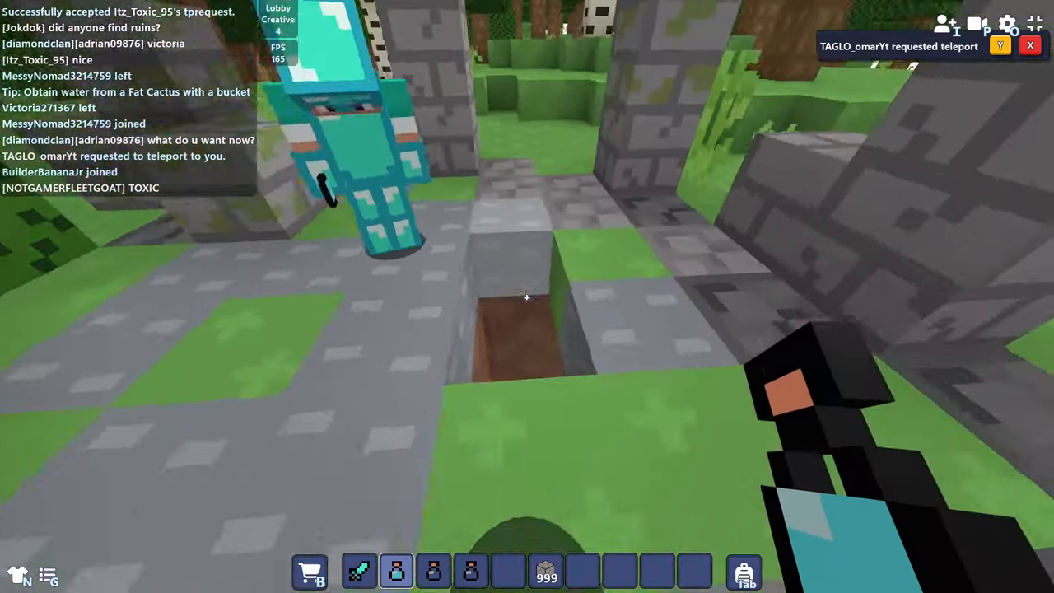
mouse_move(527, 297)
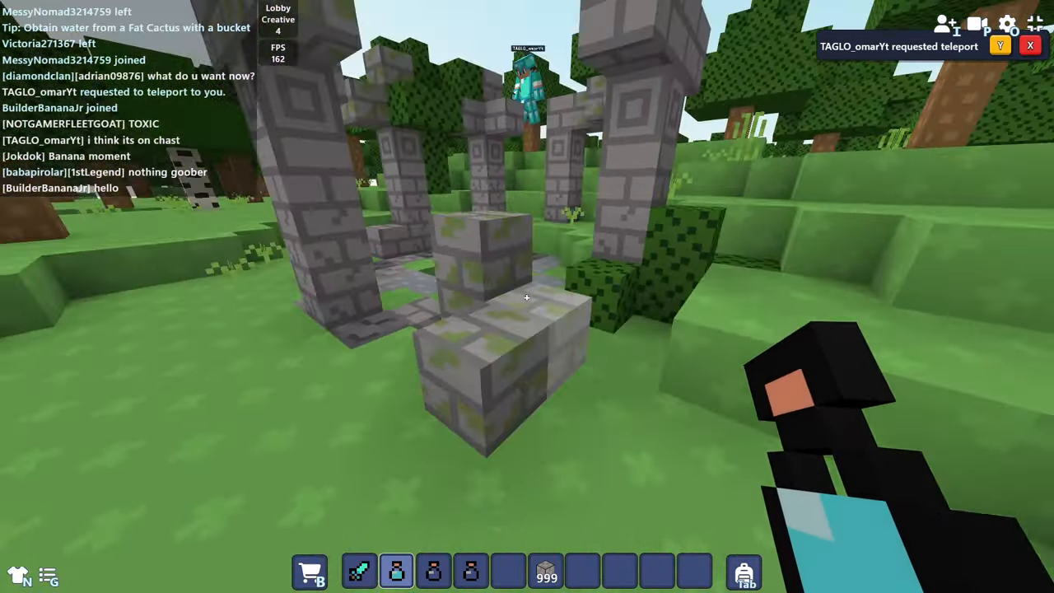
mouse_move(527, 296)
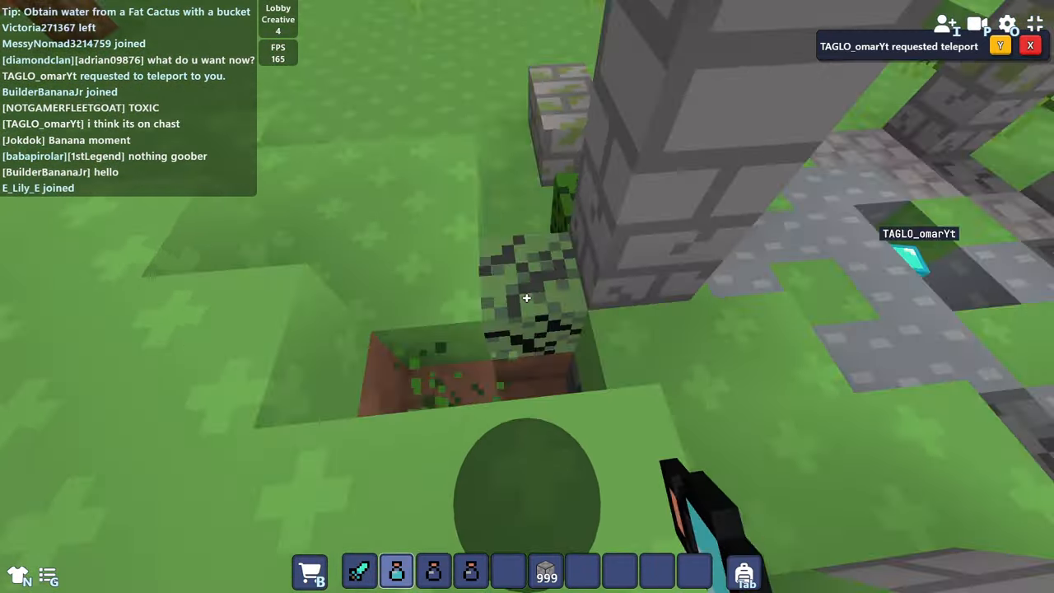
click(999, 45)
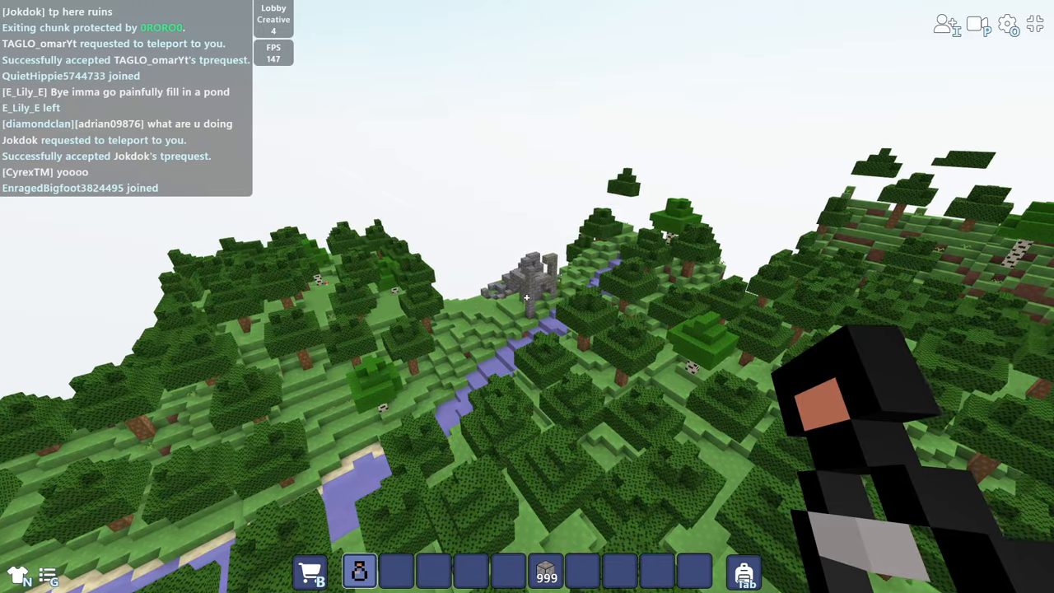
mouse_move(527, 297)
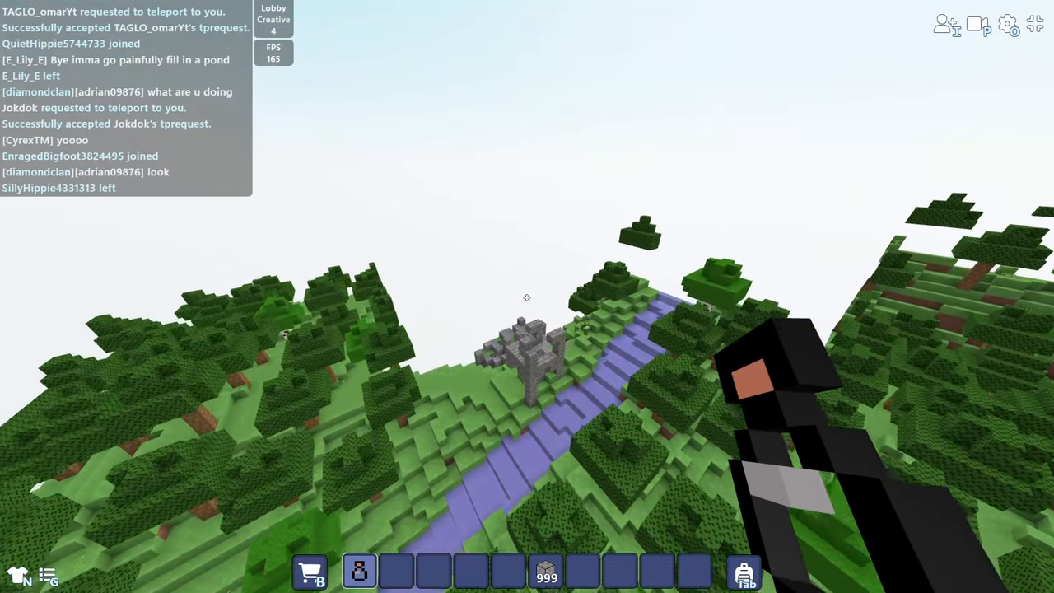
mouse_move(527, 296)
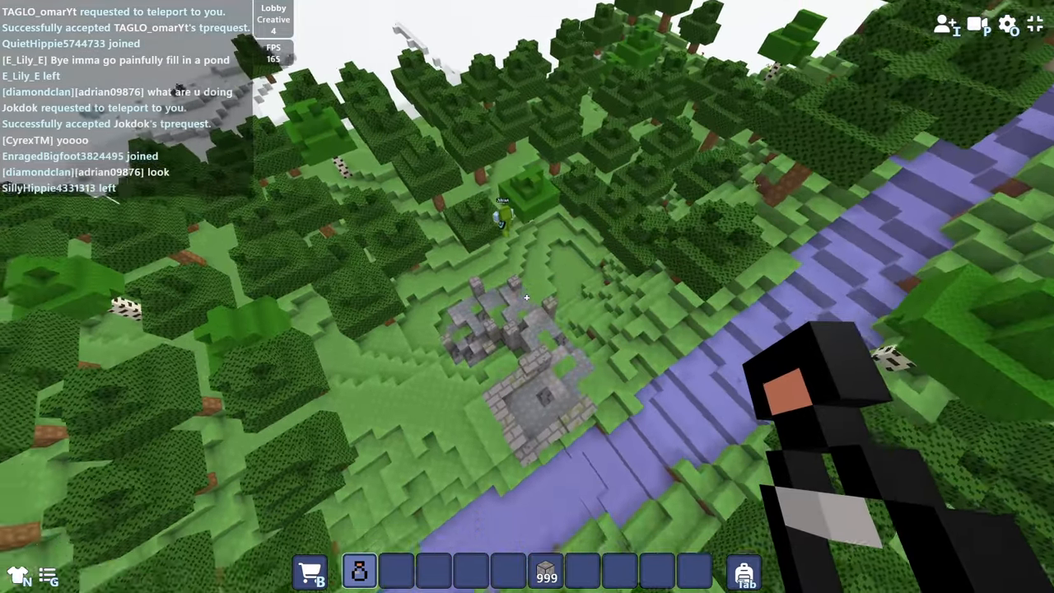
mouse_move(527, 297)
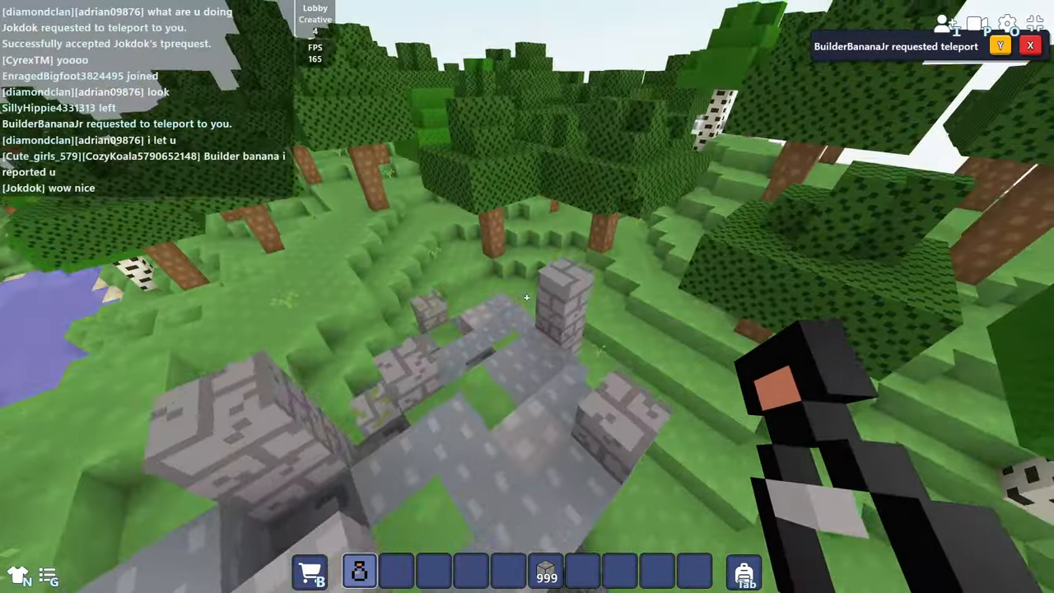
mouse_move(527, 296)
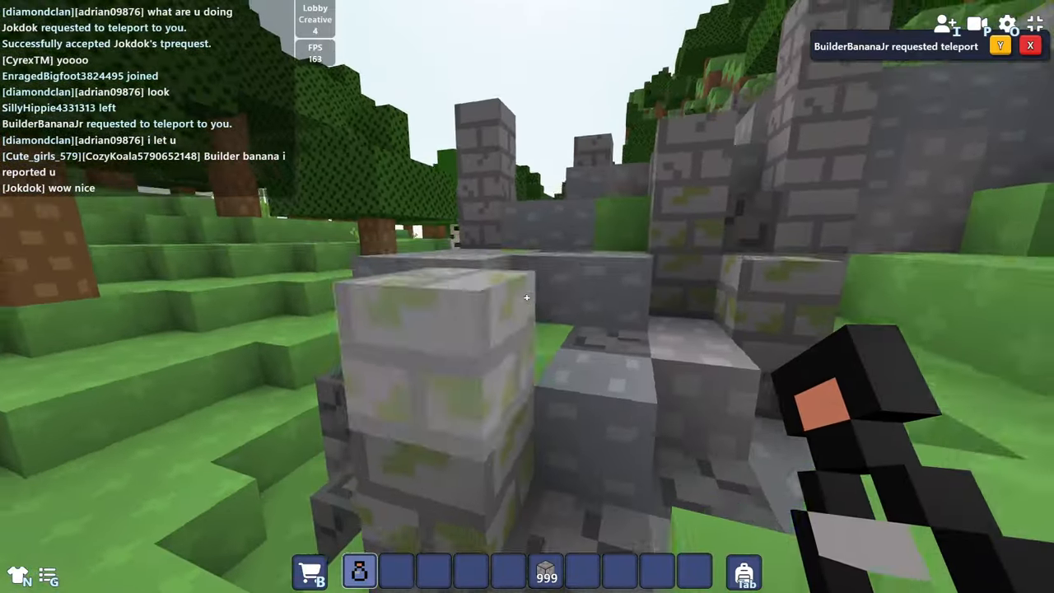
mouse_move(527, 296)
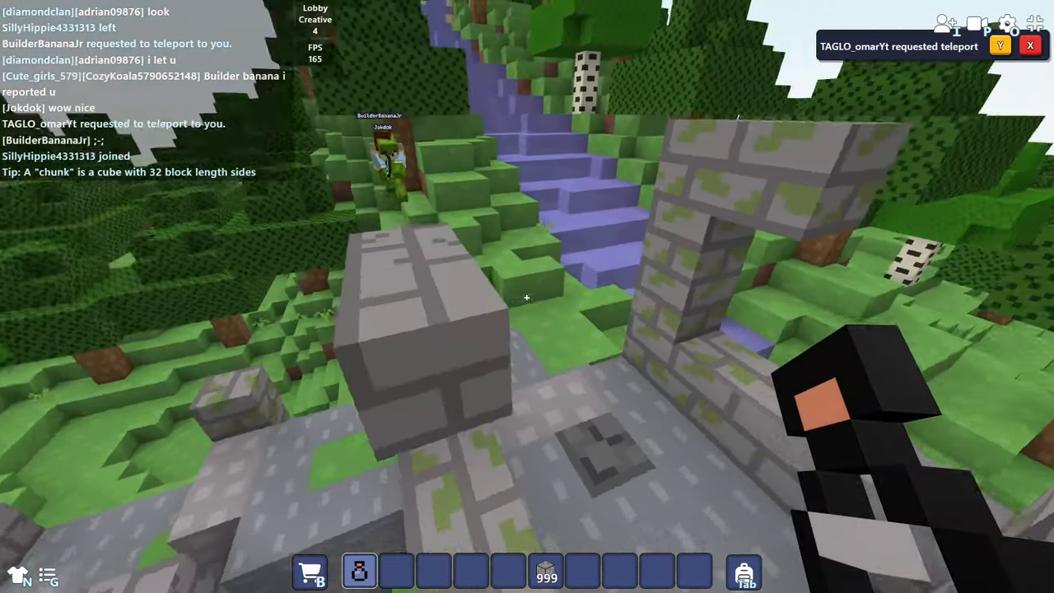
click(1000, 45)
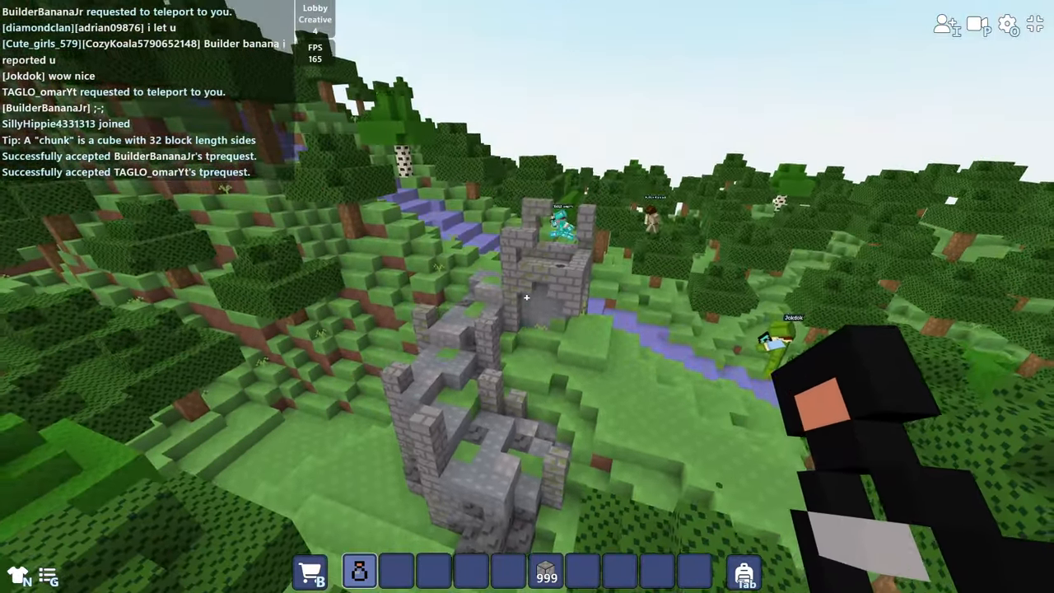
mouse_move(527, 296)
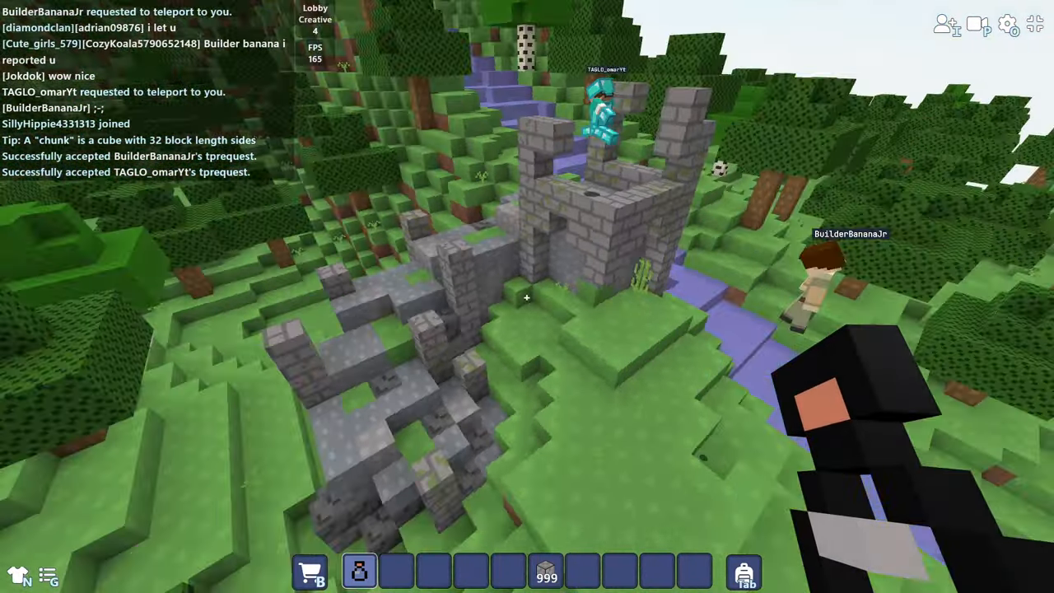
mouse_move(527, 296)
text(s)
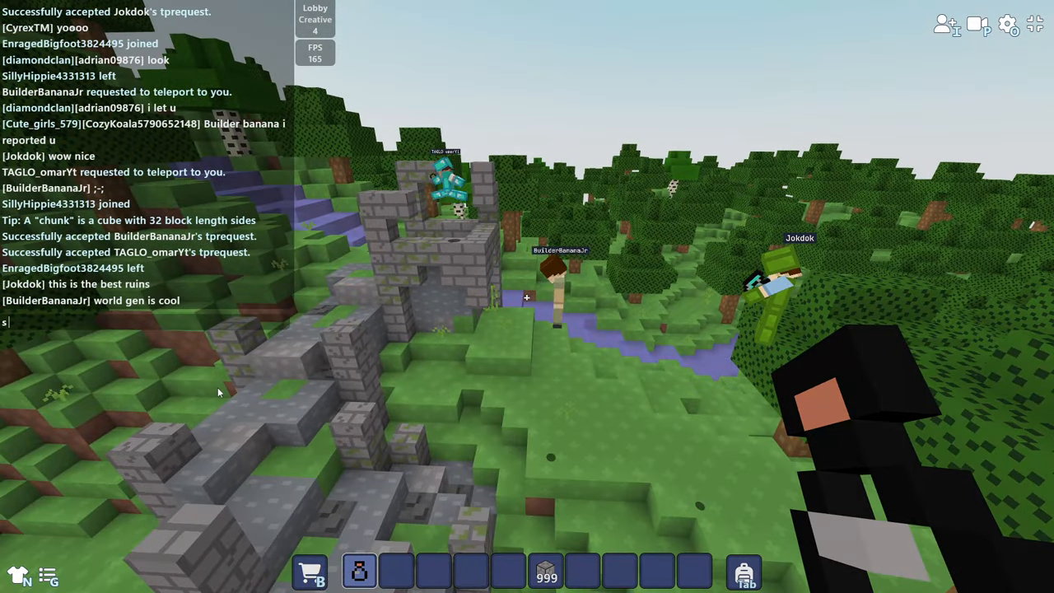
- Send the chat message 'so now what should we do with it'
text(o now what sho)
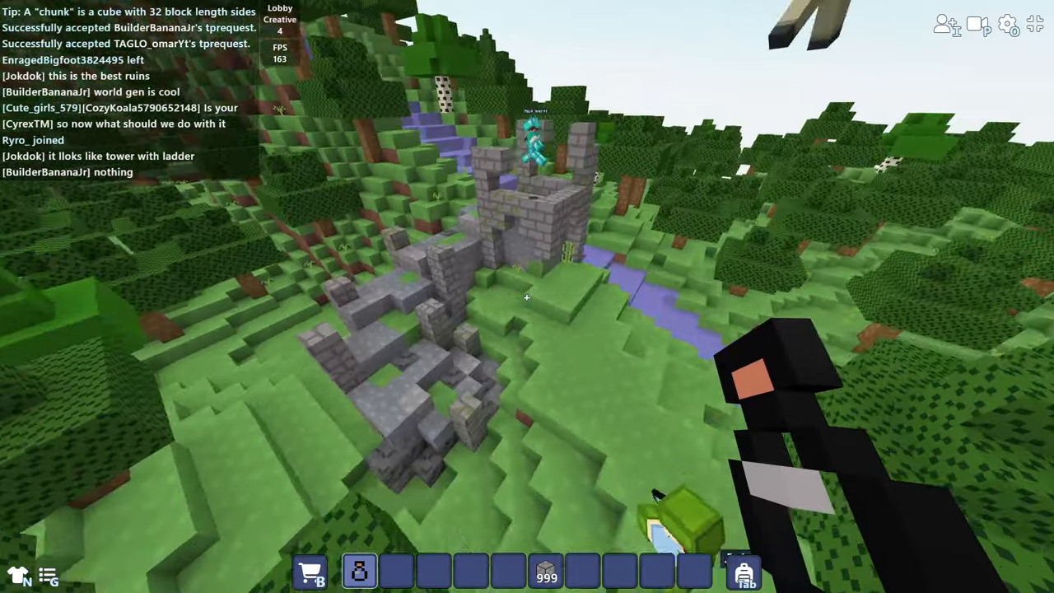
mouse_move(527, 297)
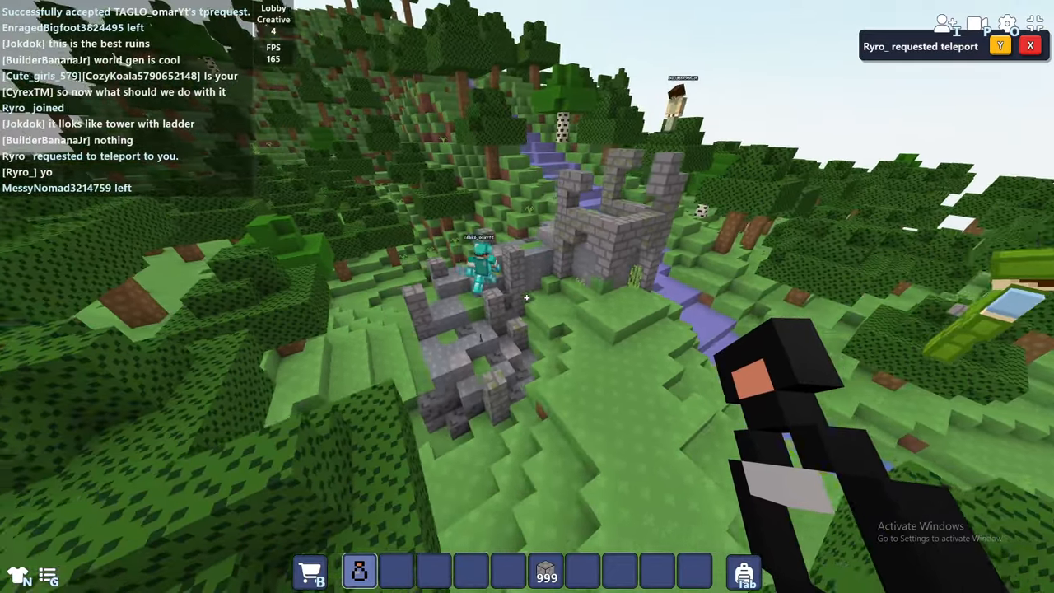
mouse_move(527, 297)
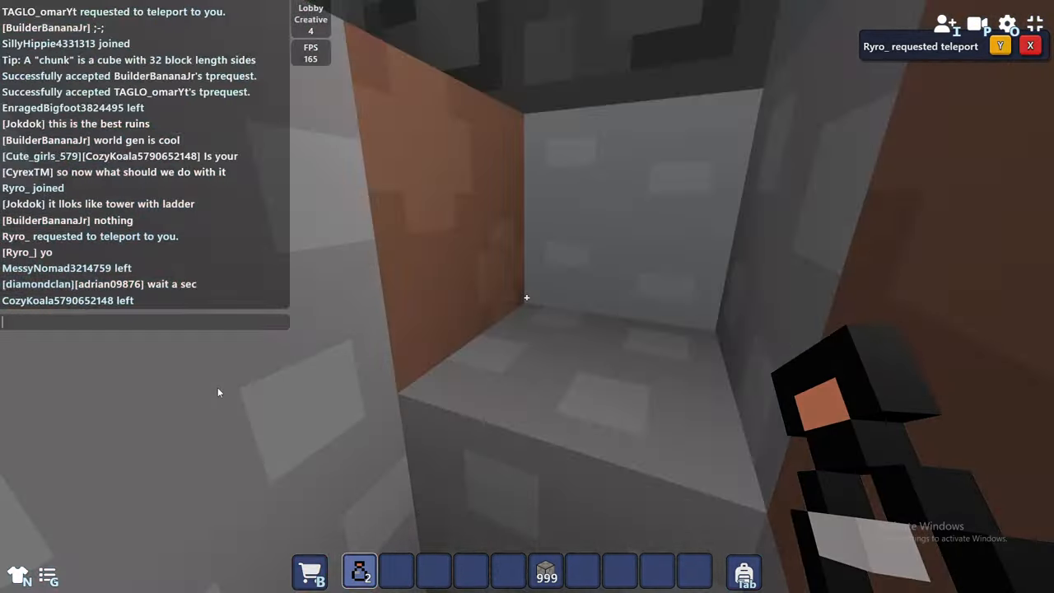
- Send a chat message addressed to TAGLO and select the Stone hotbar slot
text(tagl)
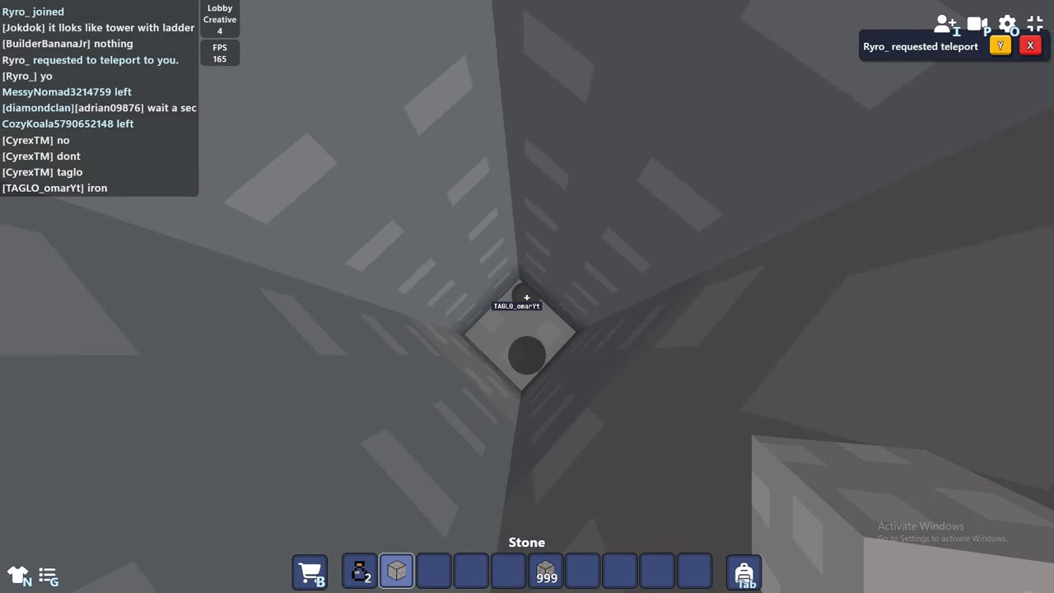
key(e)
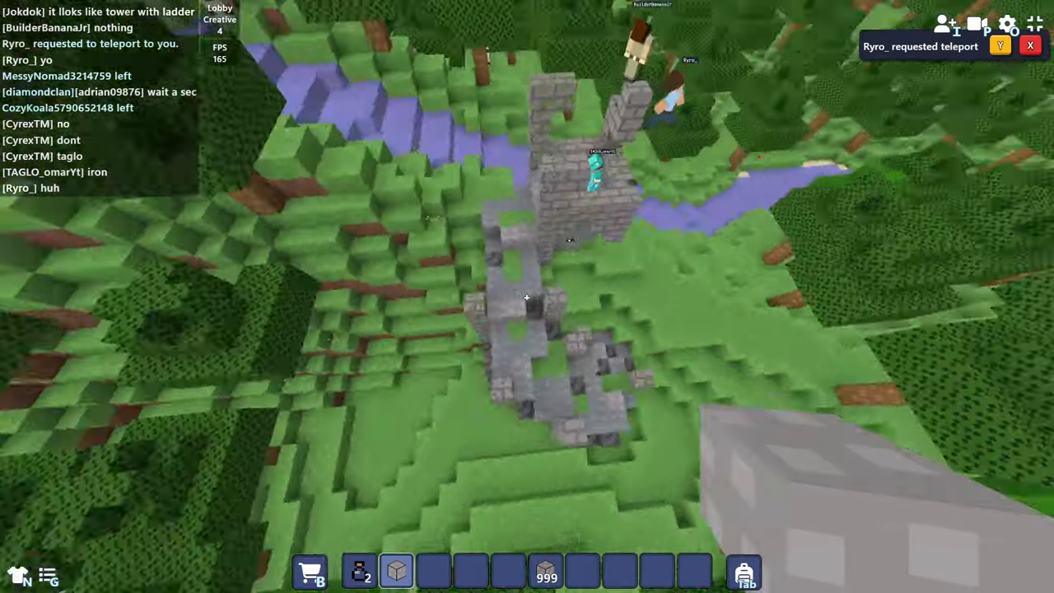
mouse_move(527, 297)
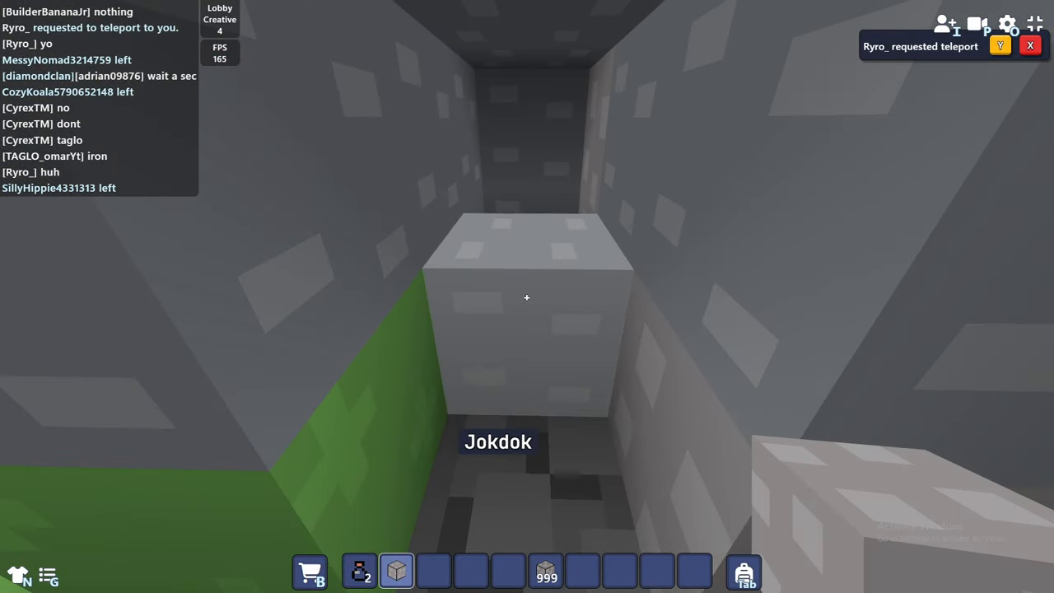
- Open the block inventory and scroll through the stone-type blocks
key(e)
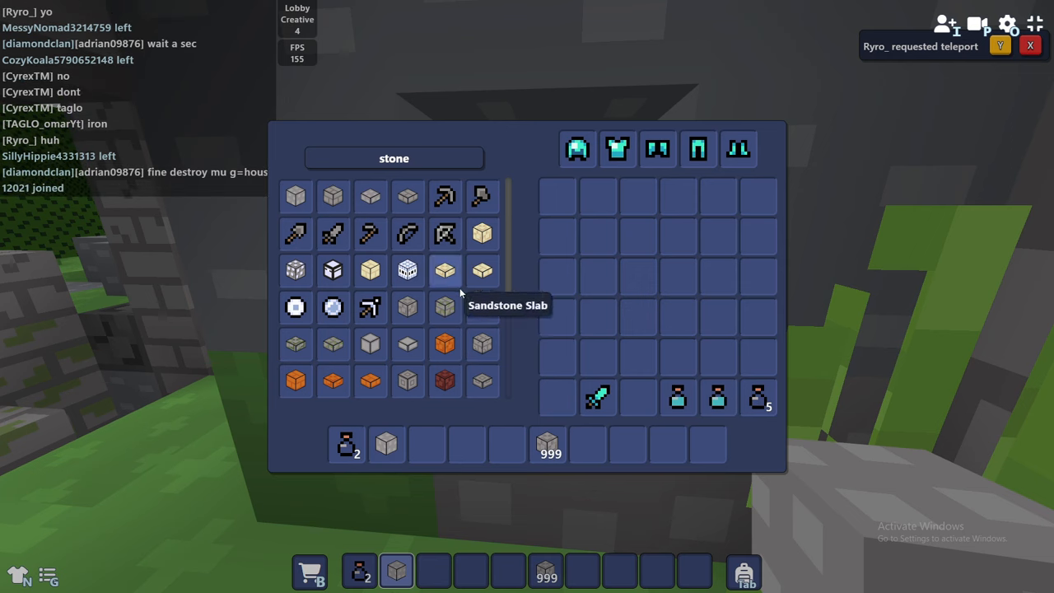
mouse_move(483, 380)
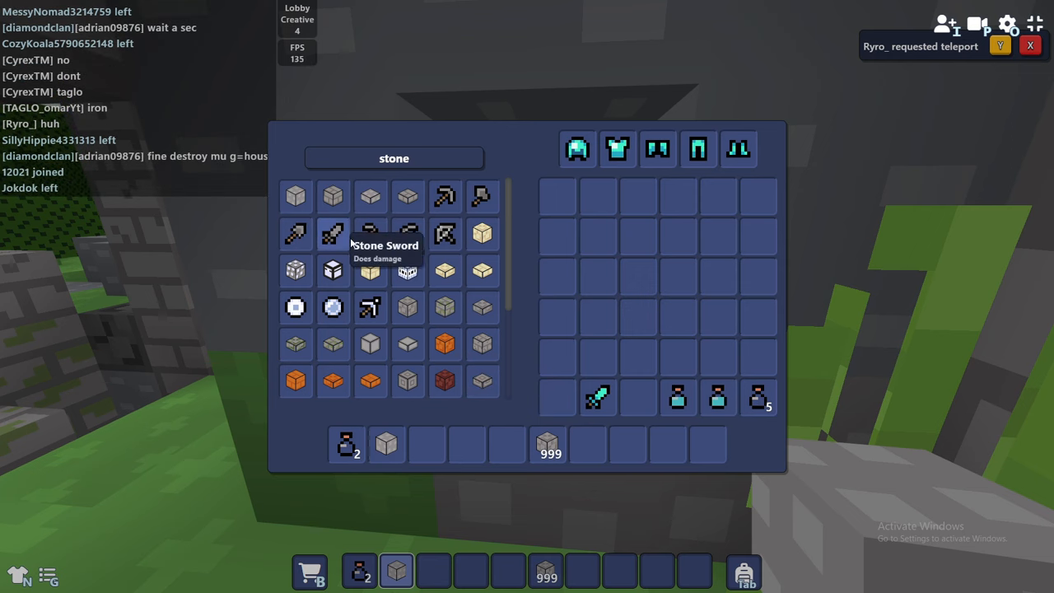
scroll(down, 3)
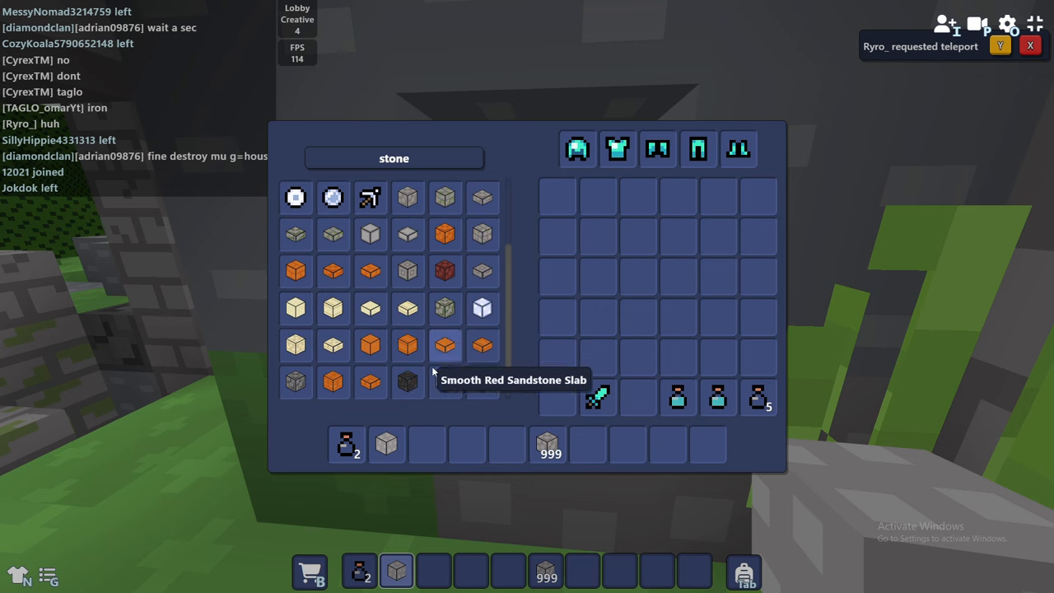
mouse_move(482, 234)
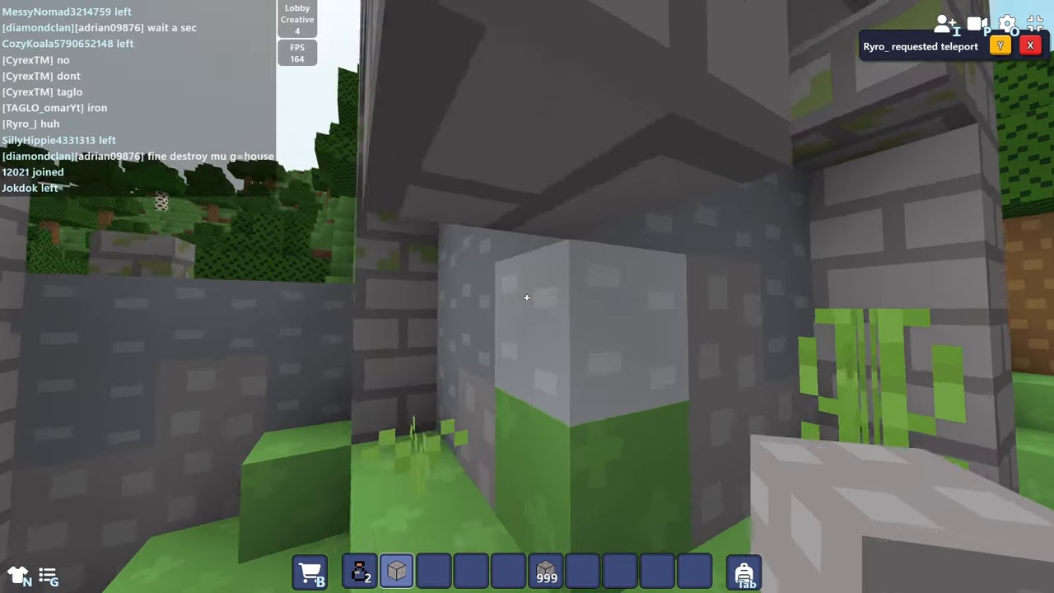
mouse_move(527, 297)
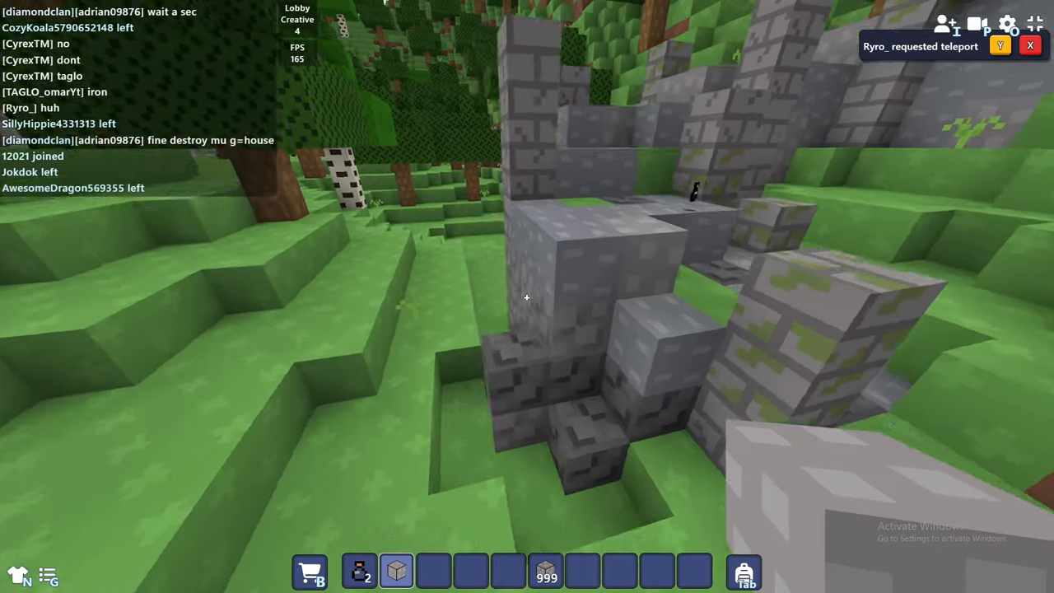
mouse_move(528, 297)
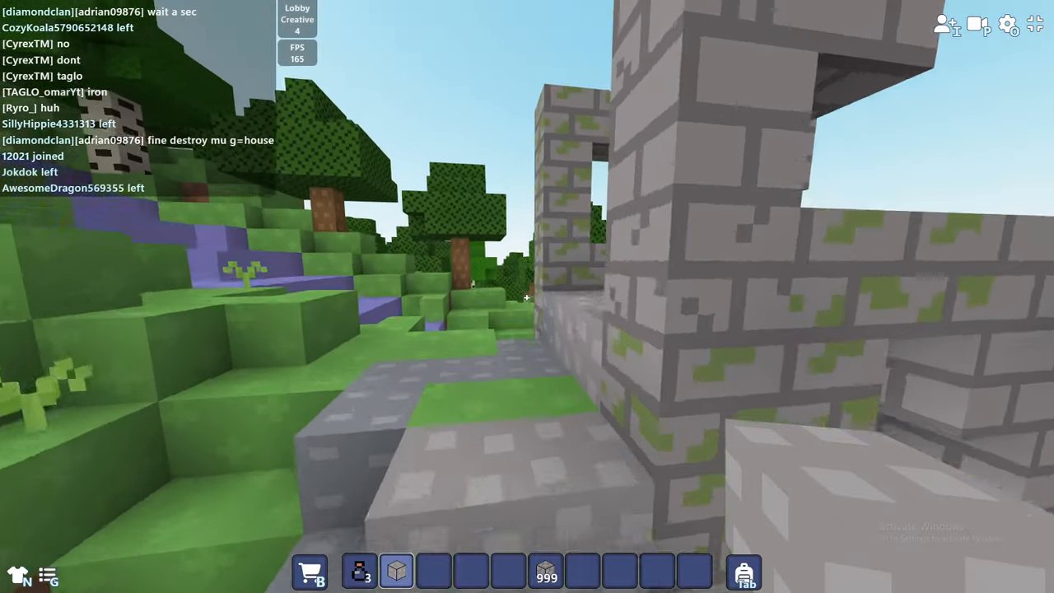
mouse_move(527, 296)
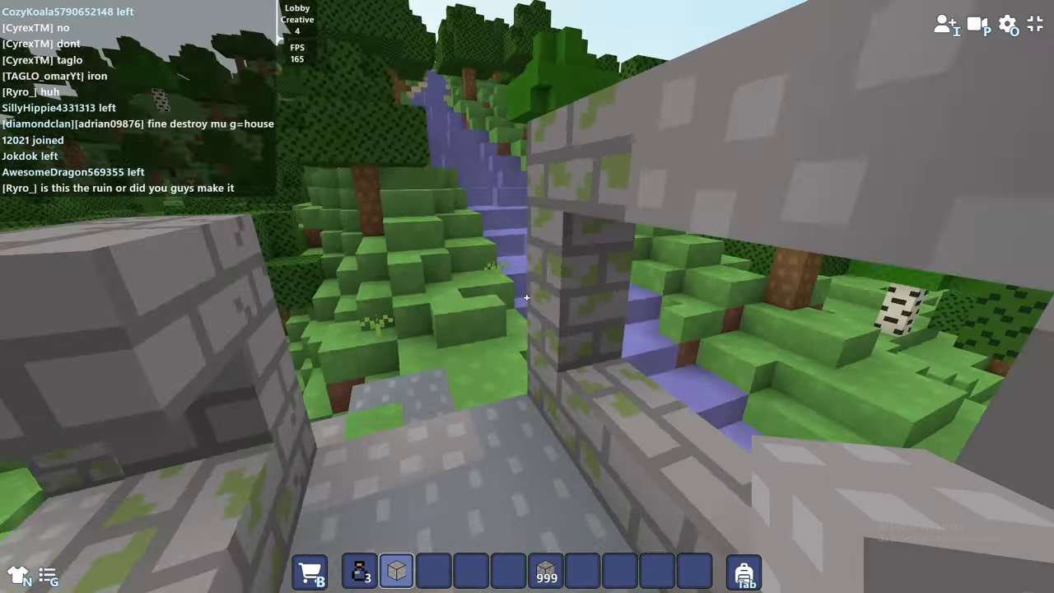
mouse_move(527, 296)
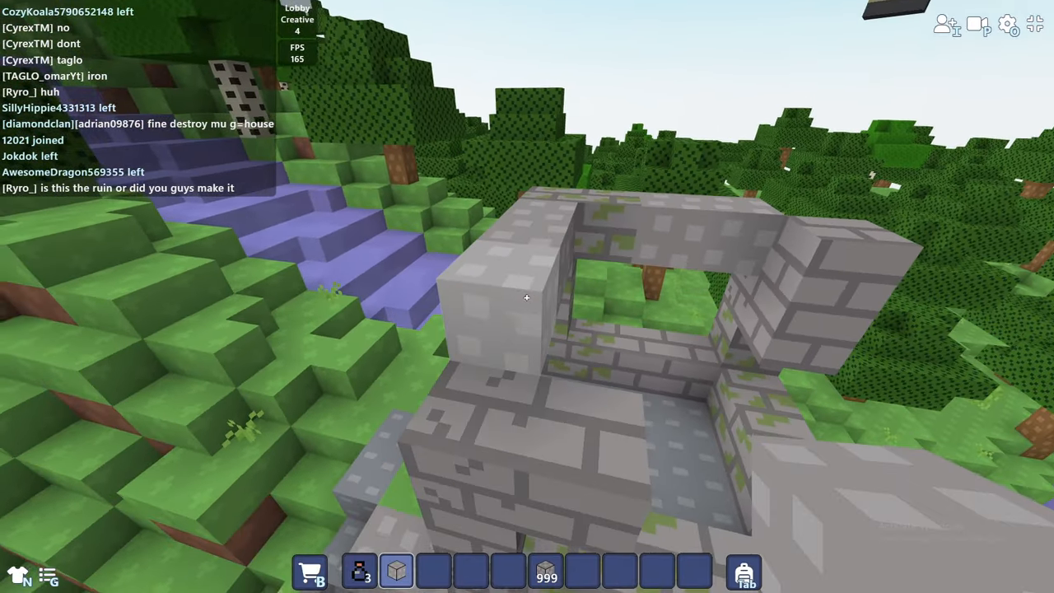
mouse_move(527, 296)
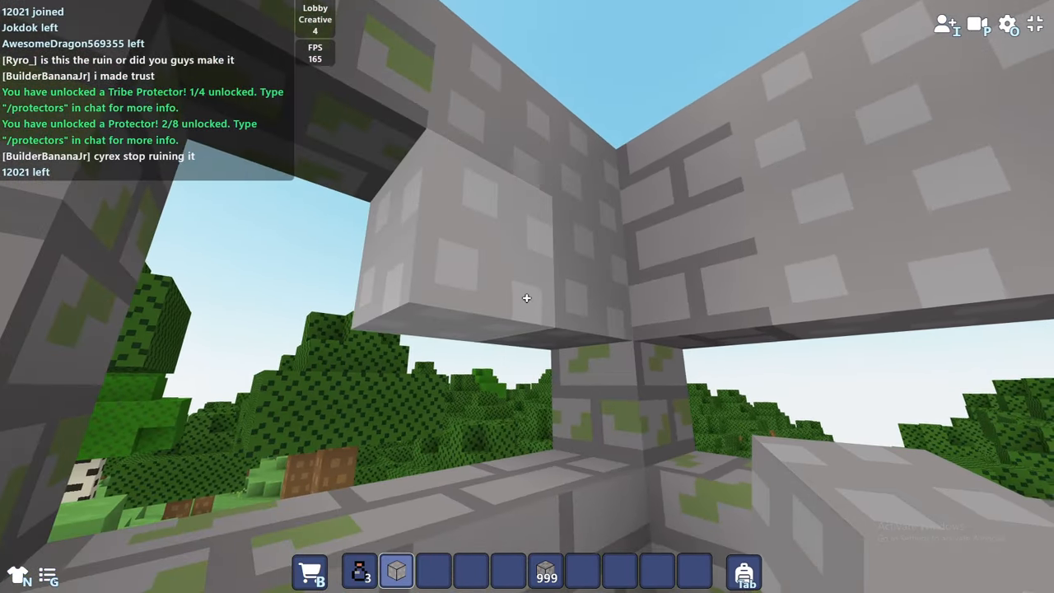
mouse_move(527, 296)
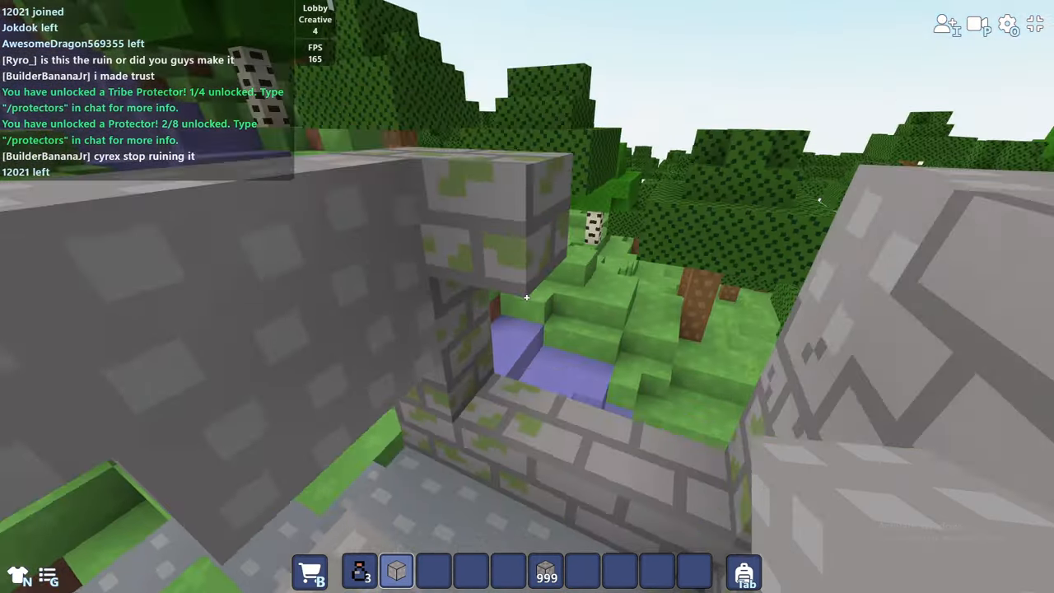
mouse_move(527, 296)
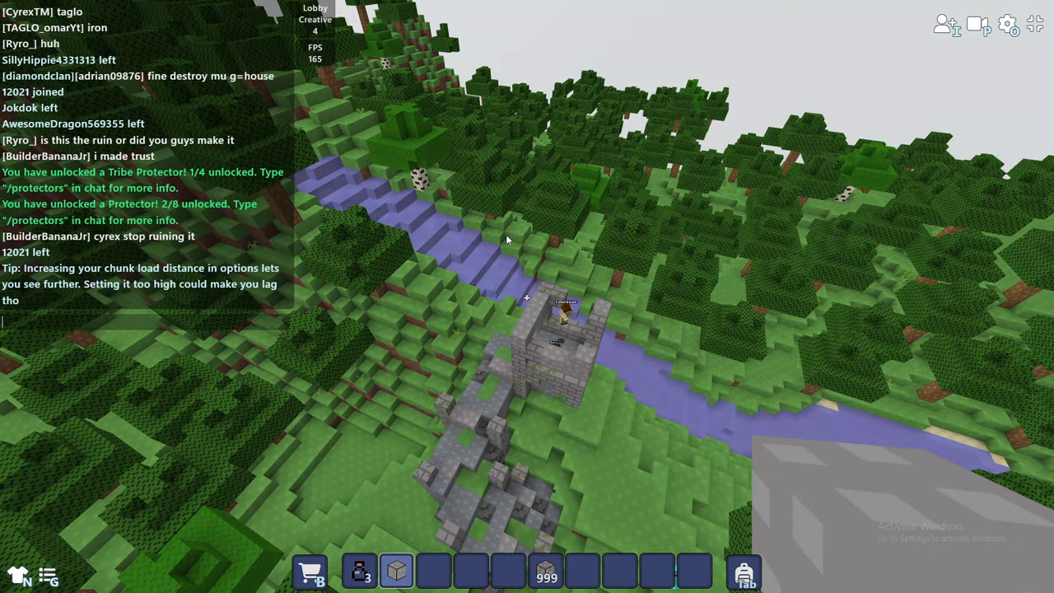
- Send the chat message 'iam fixing it'
text(iam fi)
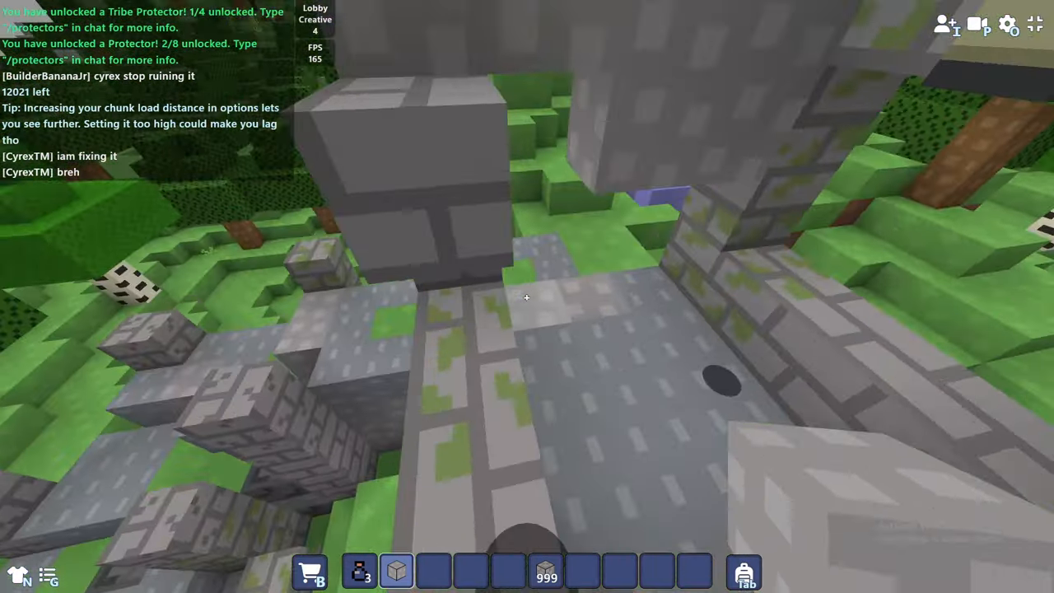
mouse_move(527, 297)
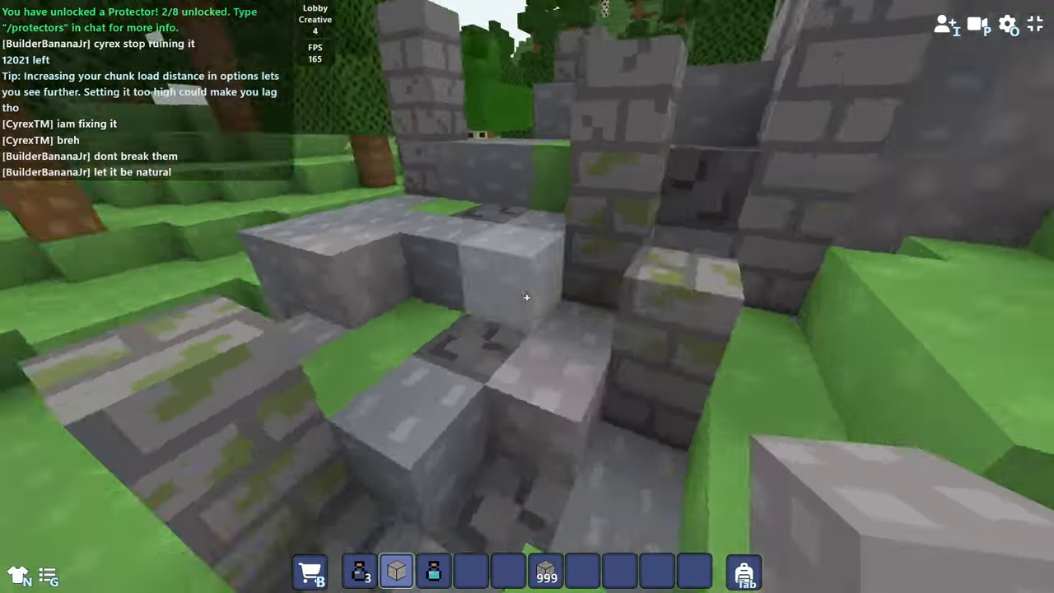
mouse_move(527, 296)
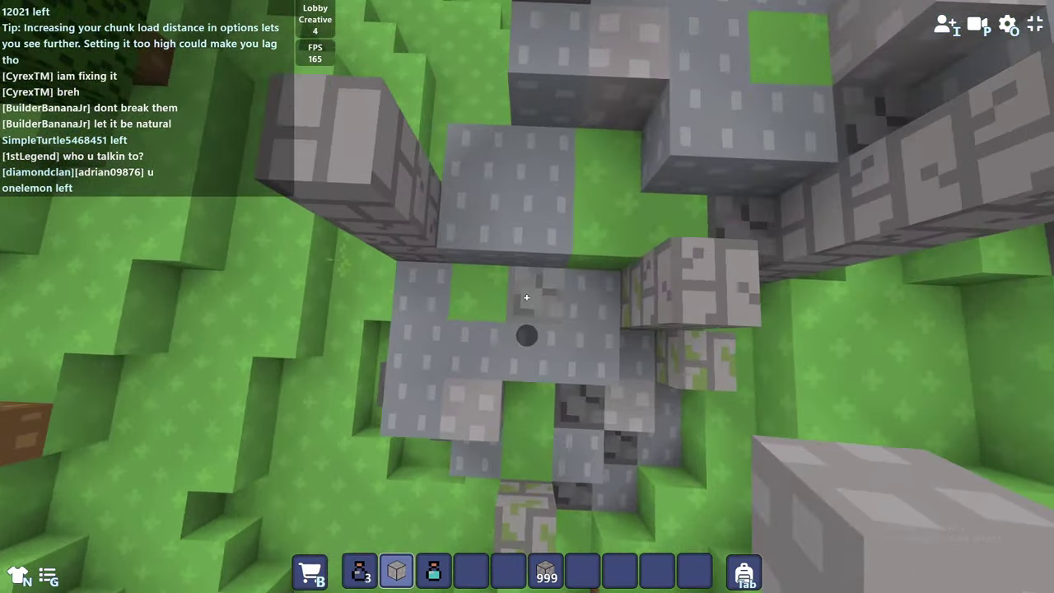
mouse_move(527, 298)
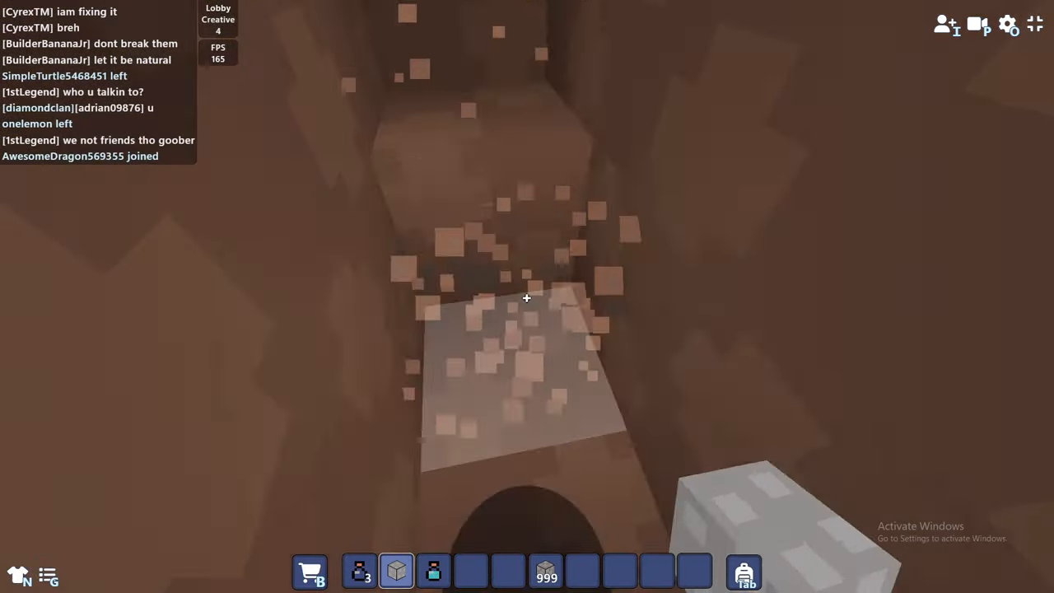
mouse_move(527, 296)
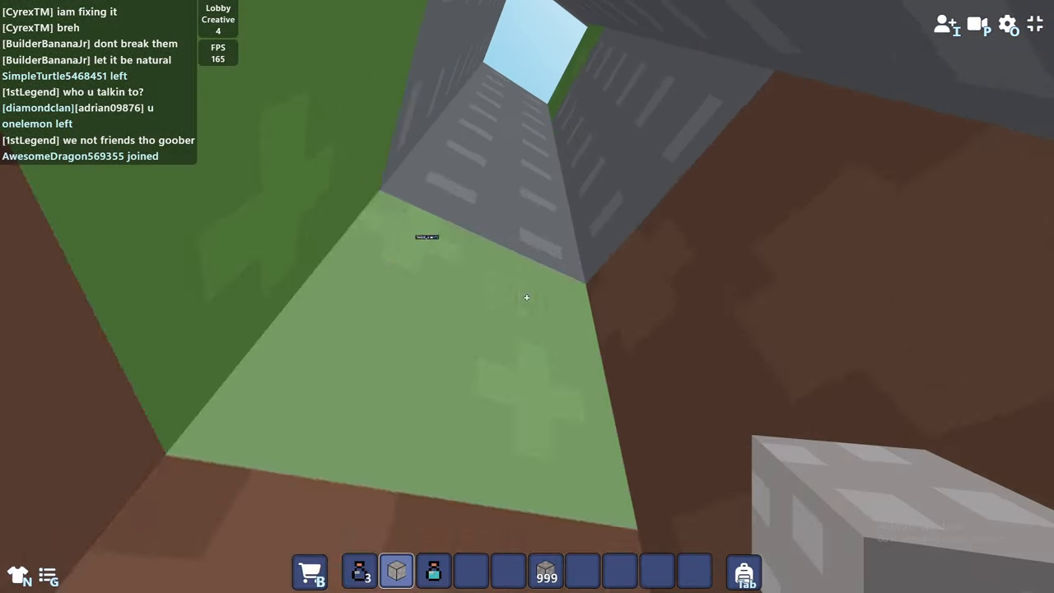
mouse_move(527, 297)
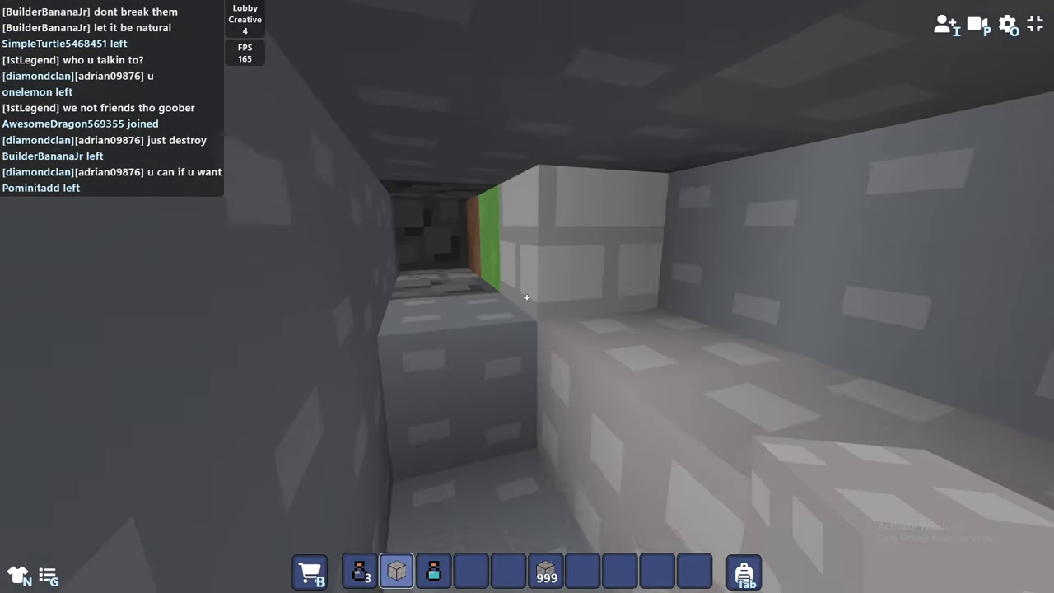
mouse_move(527, 297)
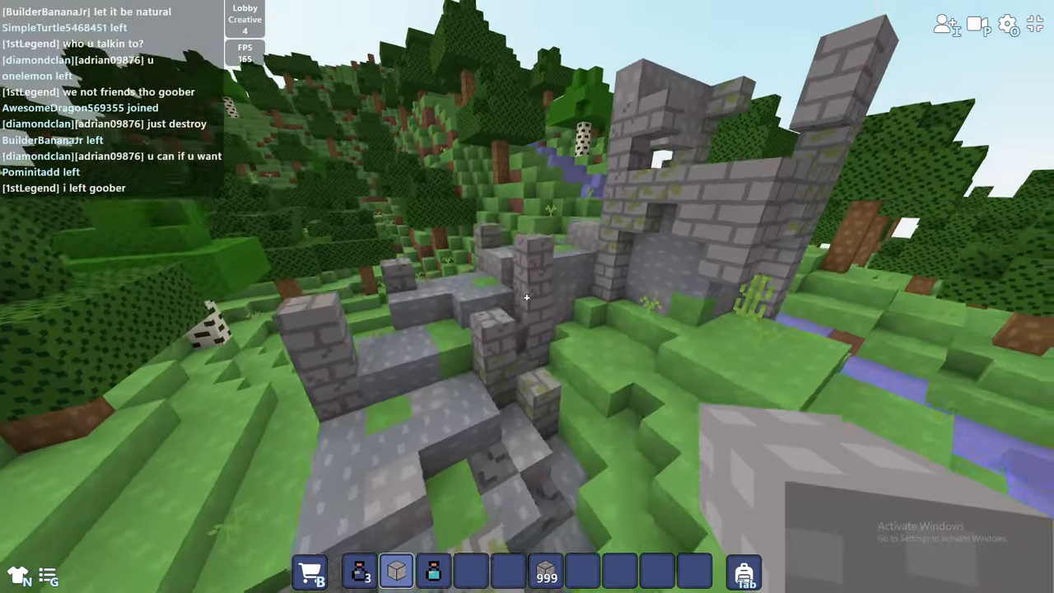
mouse_move(527, 297)
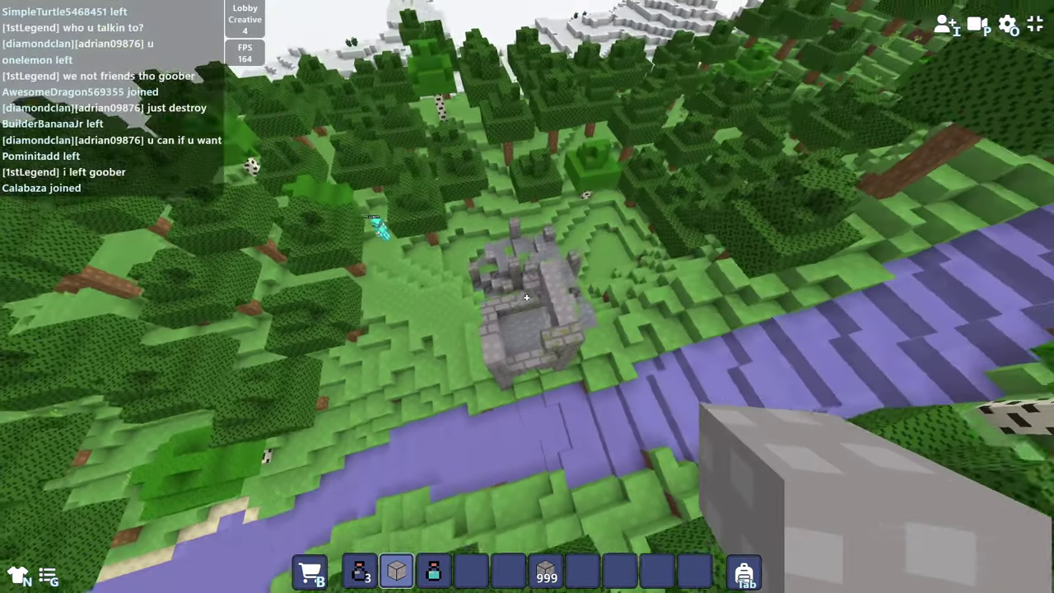
mouse_move(527, 296)
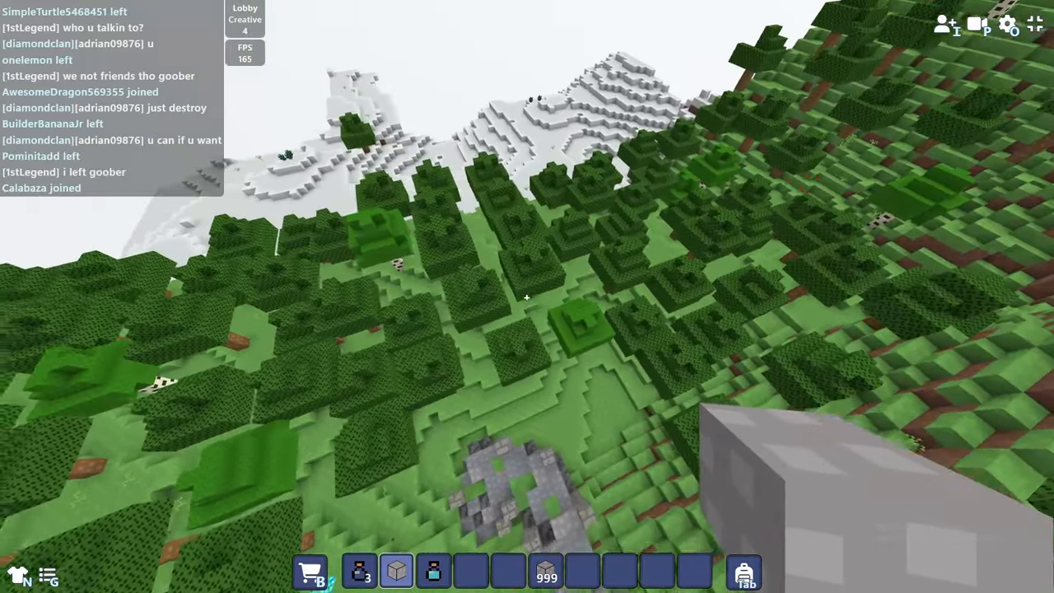
mouse_move(527, 297)
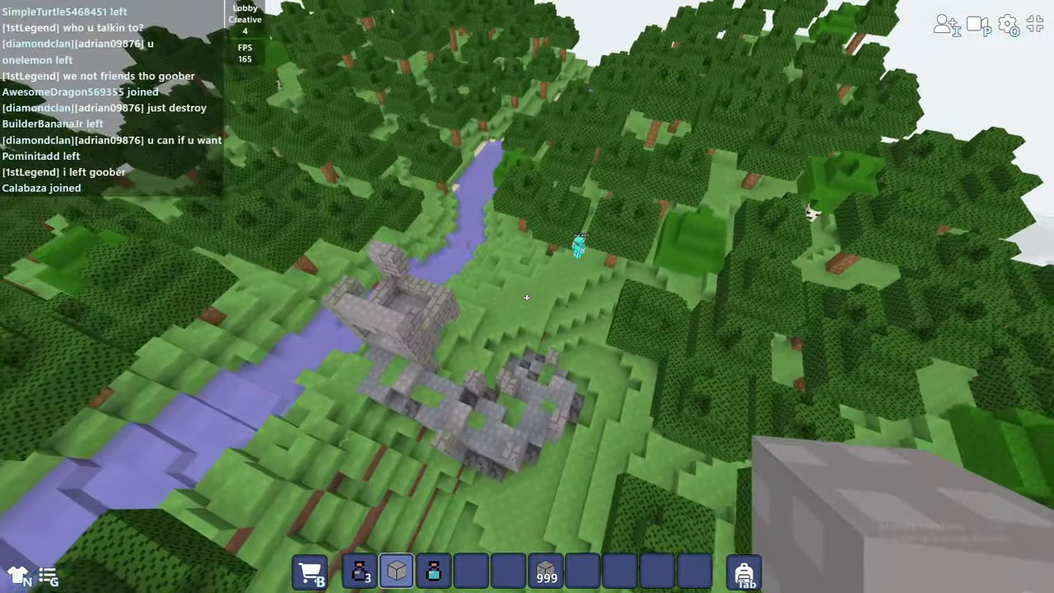
mouse_move(528, 297)
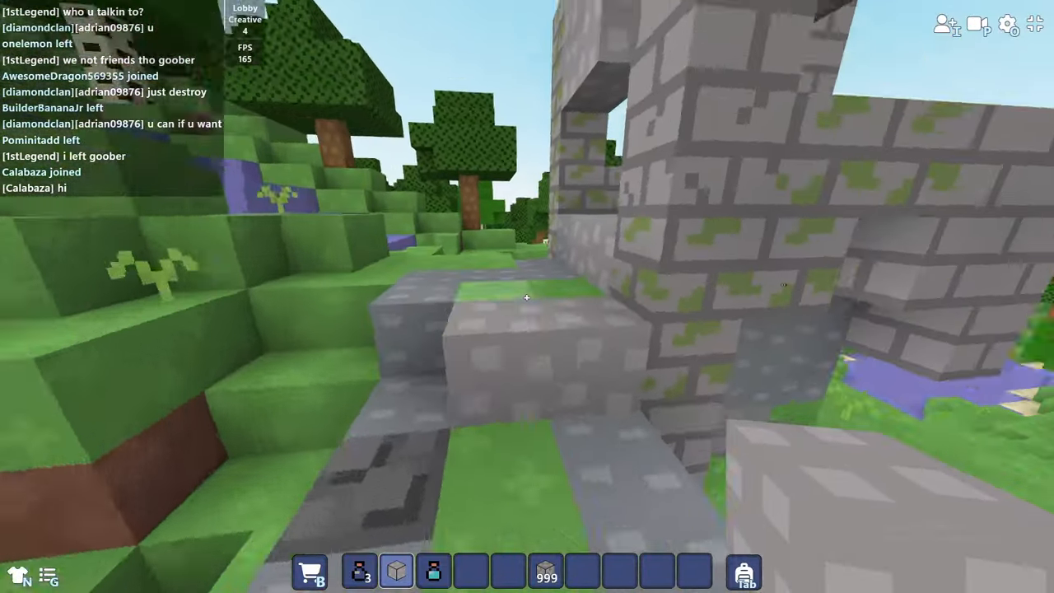
mouse_move(527, 296)
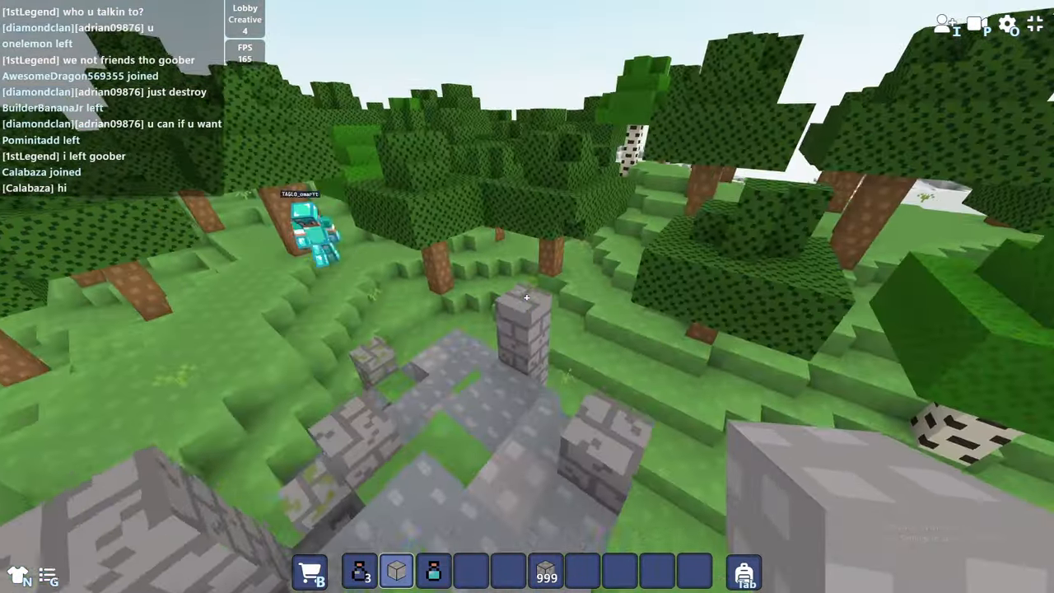
mouse_move(527, 297)
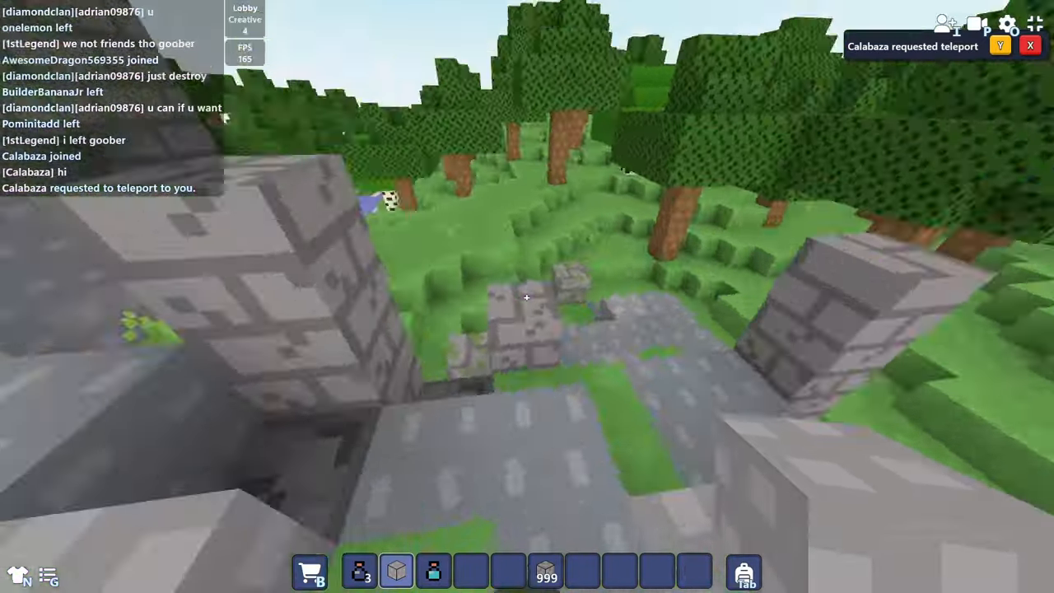
mouse_move(527, 296)
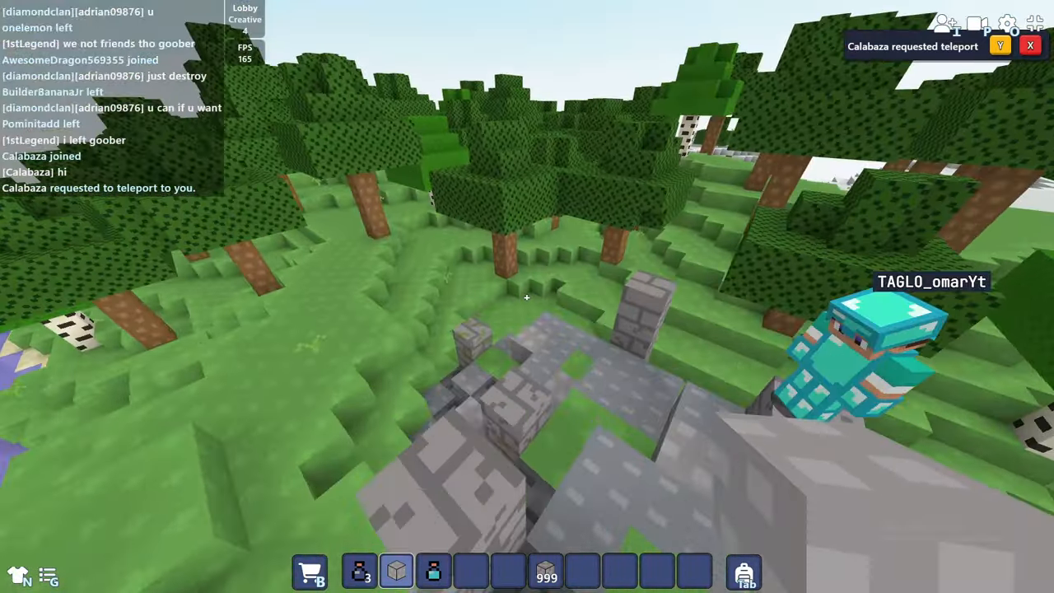
- Accept Calabaza's teleport request
click(1000, 45)
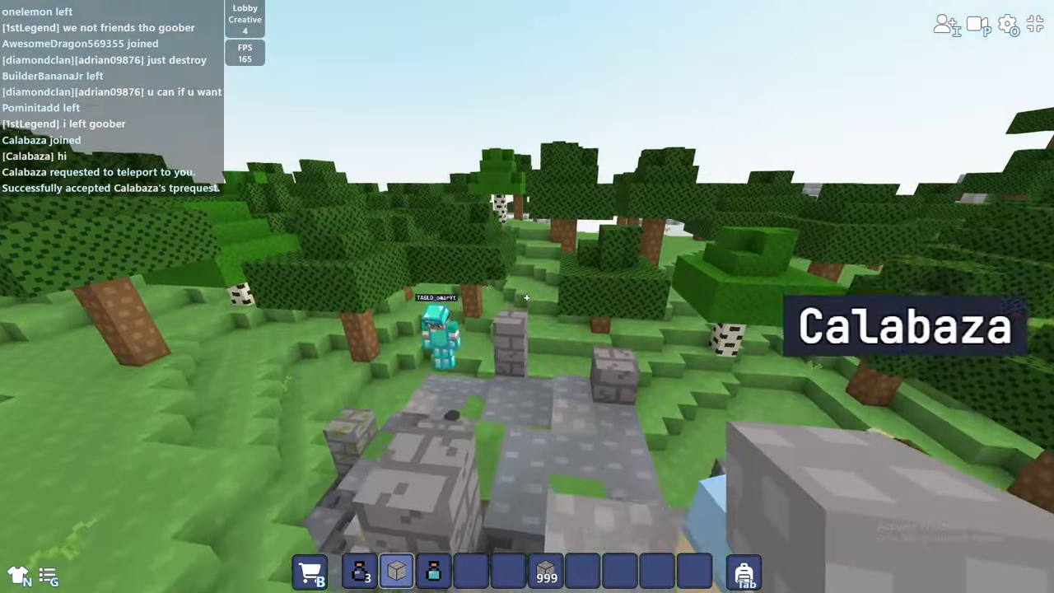
mouse_move(527, 297)
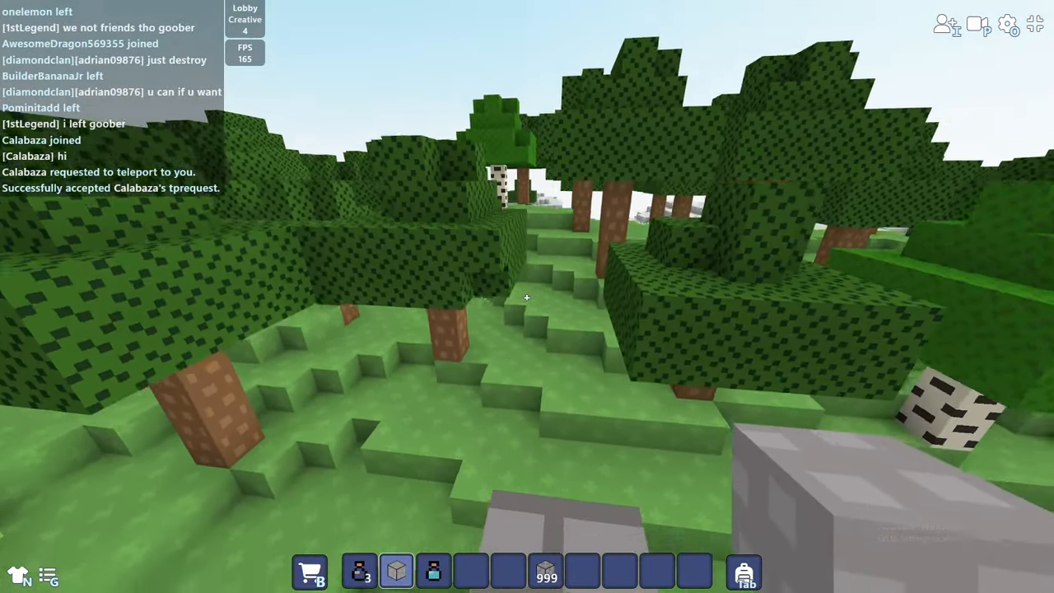
mouse_move(527, 297)
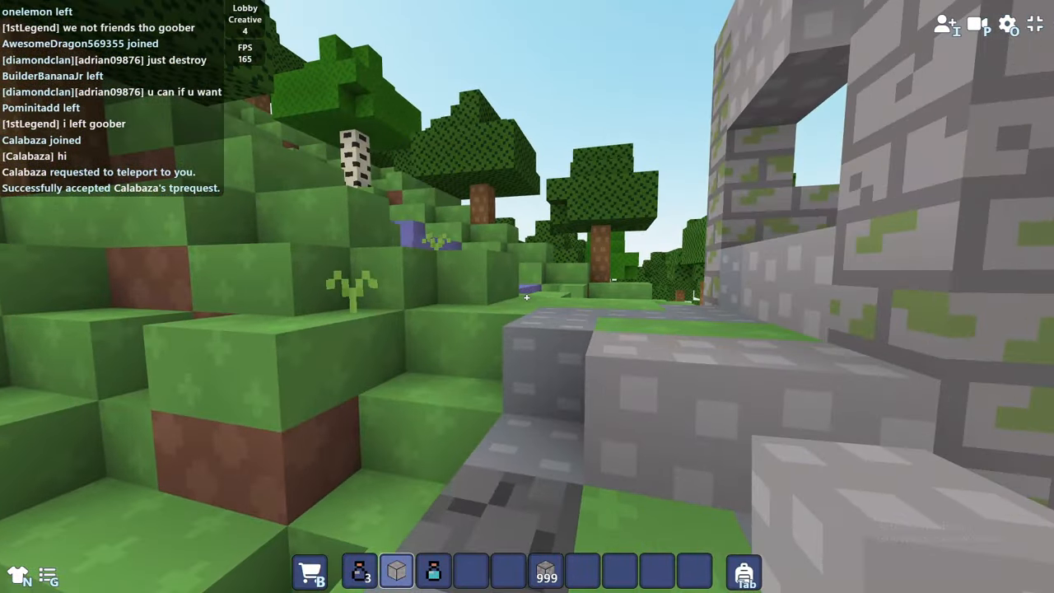